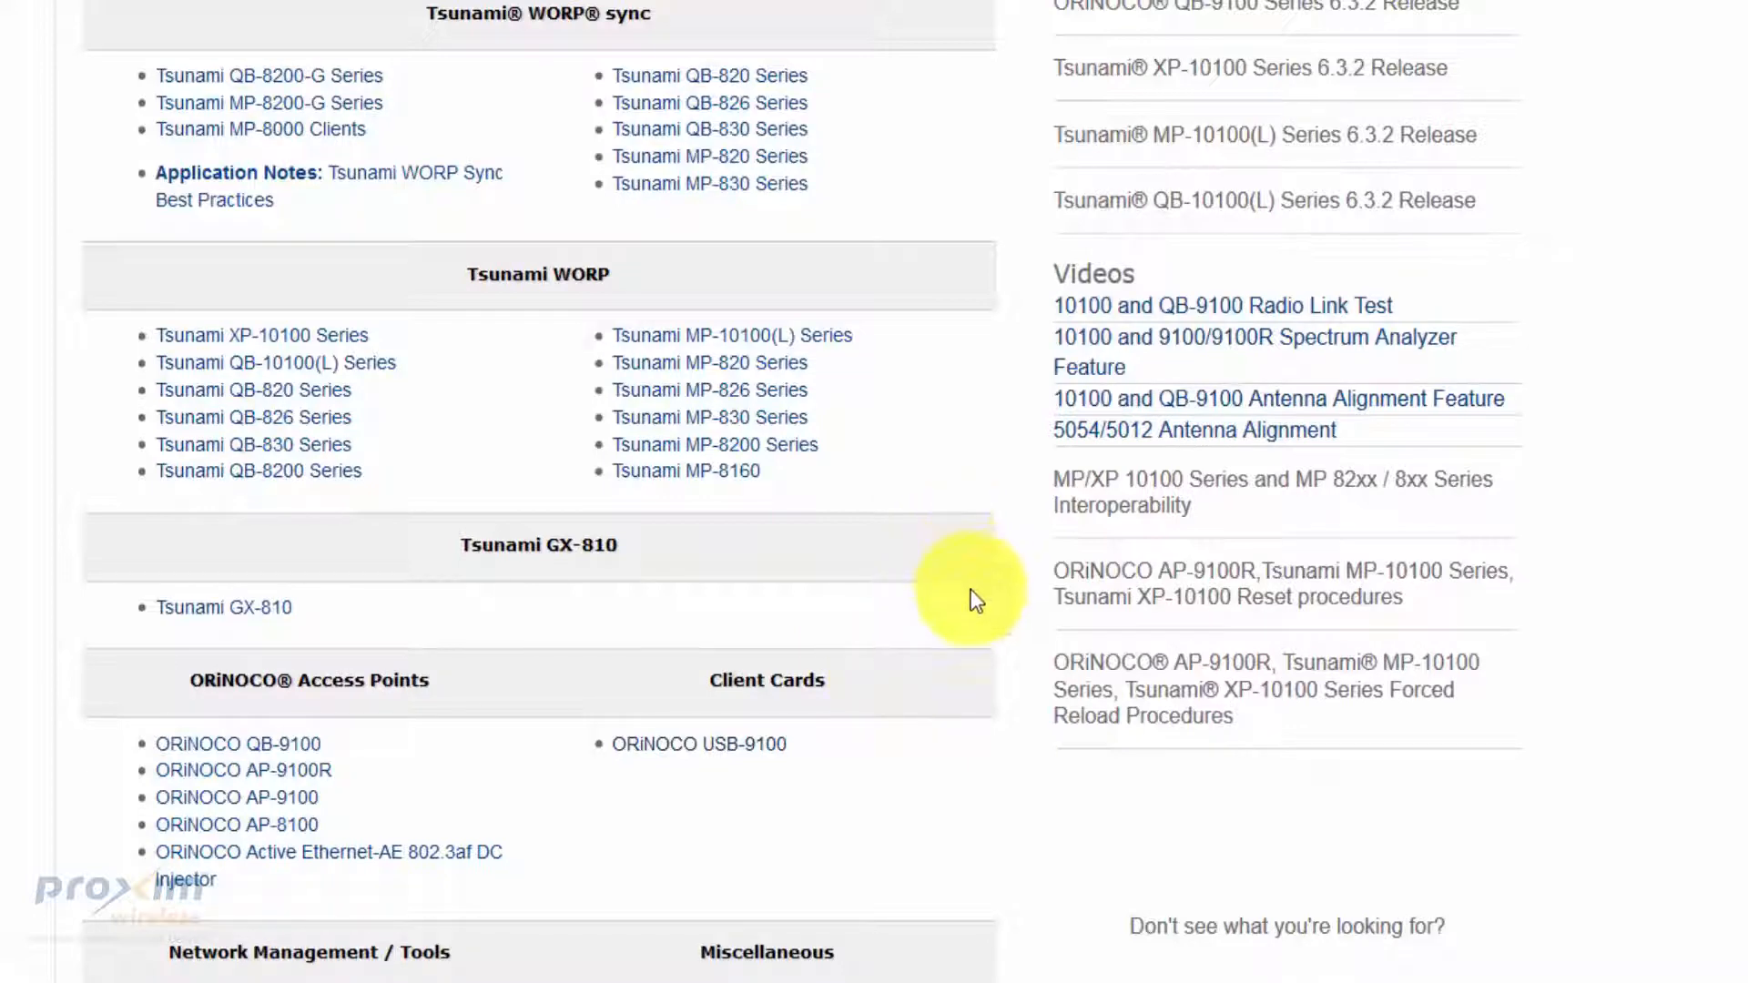
{"action": "mouse_move", "coordinate": [882, 605]}
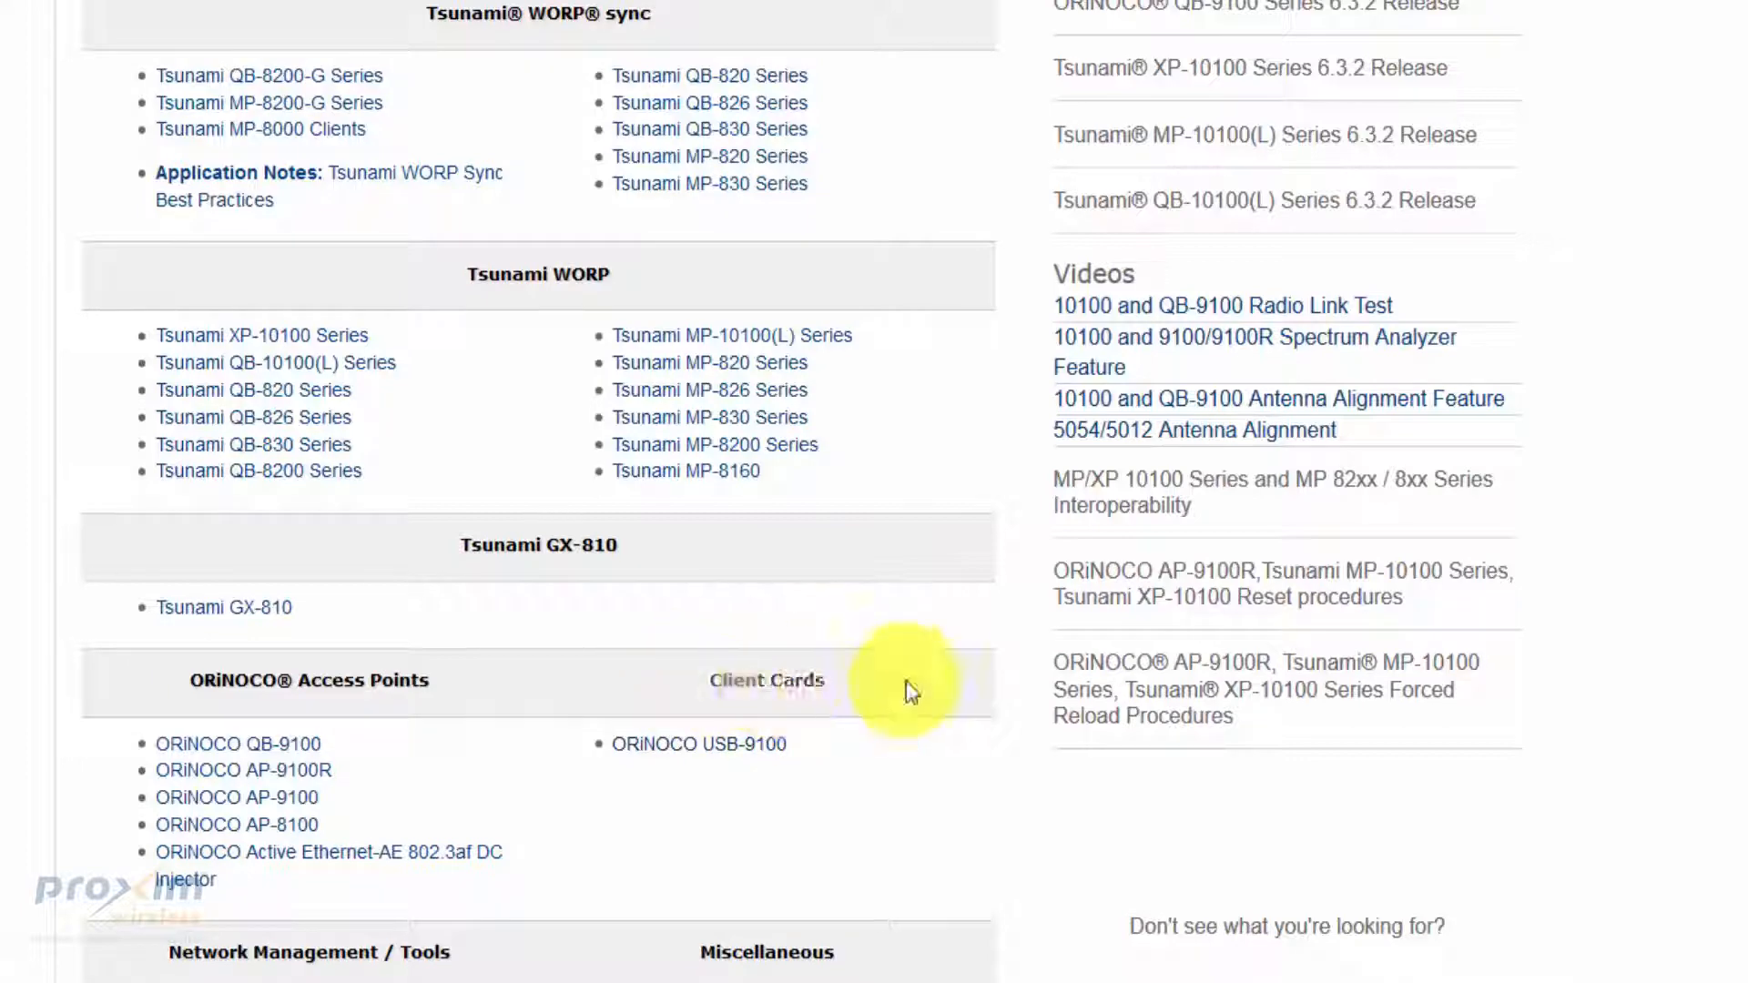
Go to the ORiNOCO USB-9100 Adapter Downloads page under Client Cards.
{"action": "left_click", "coordinate": [699, 743]}
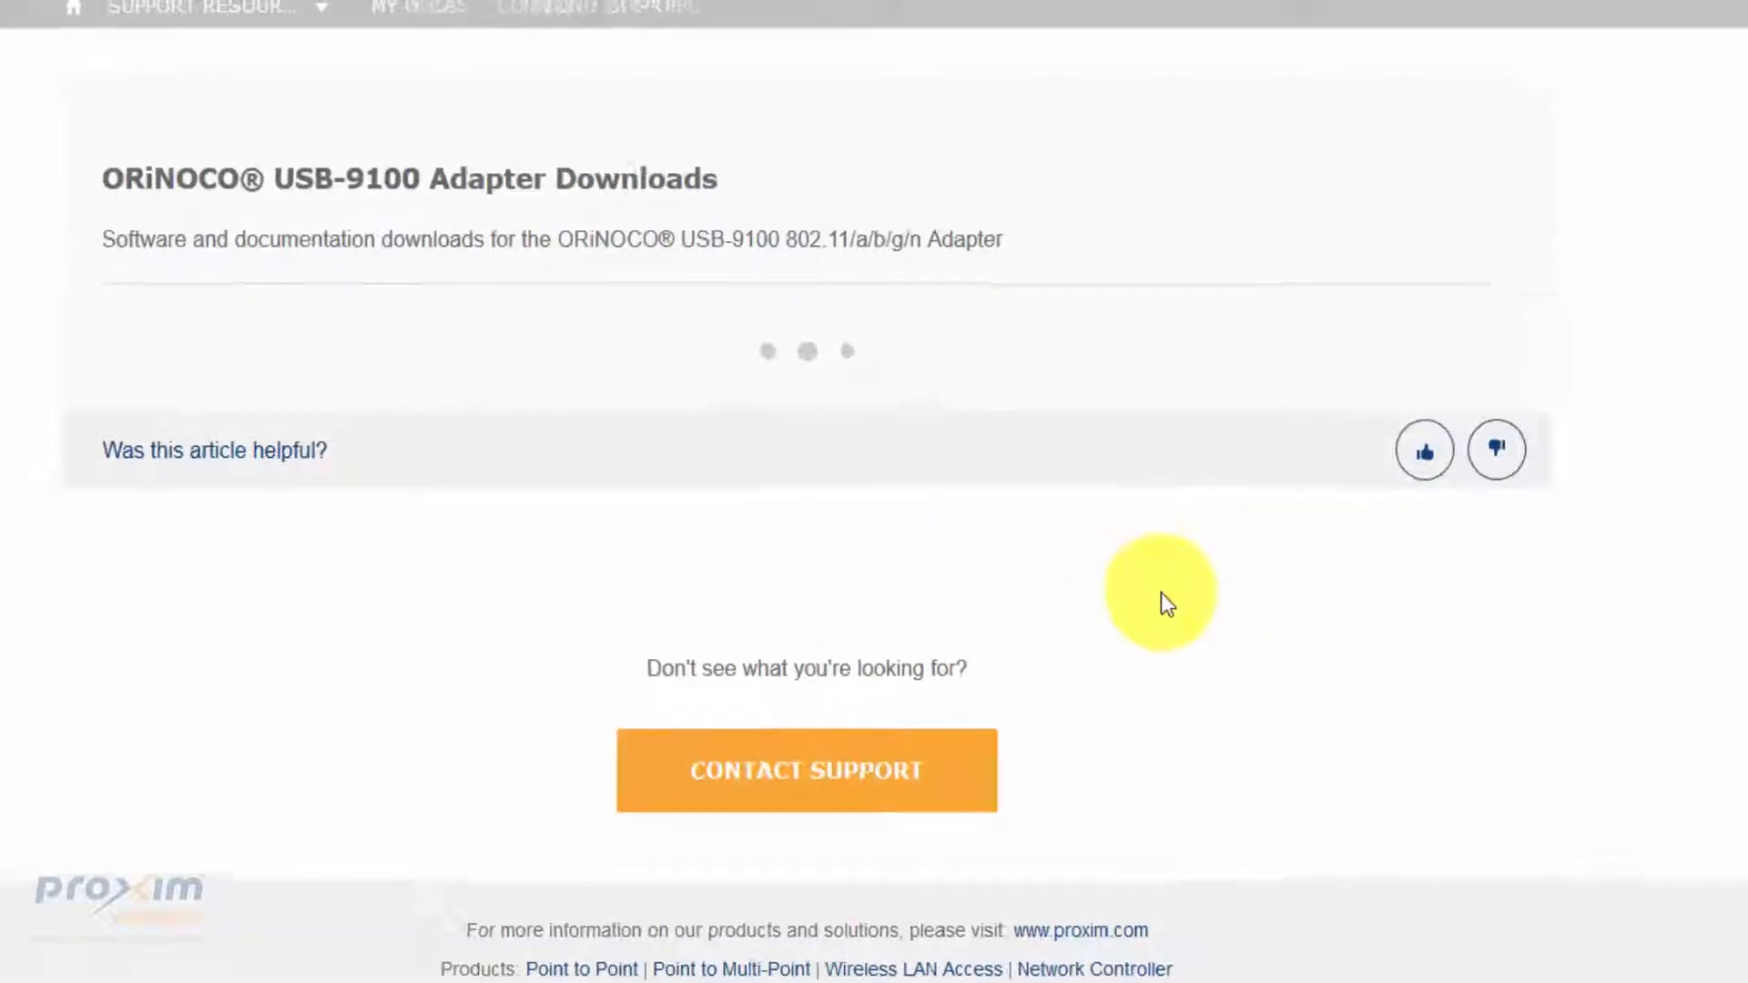
Scroll down to the USB-9100 driver release table for Windows 7 to 10.
{"action": "scroll", "scroll_direction": "down", "scroll_amount": 3}
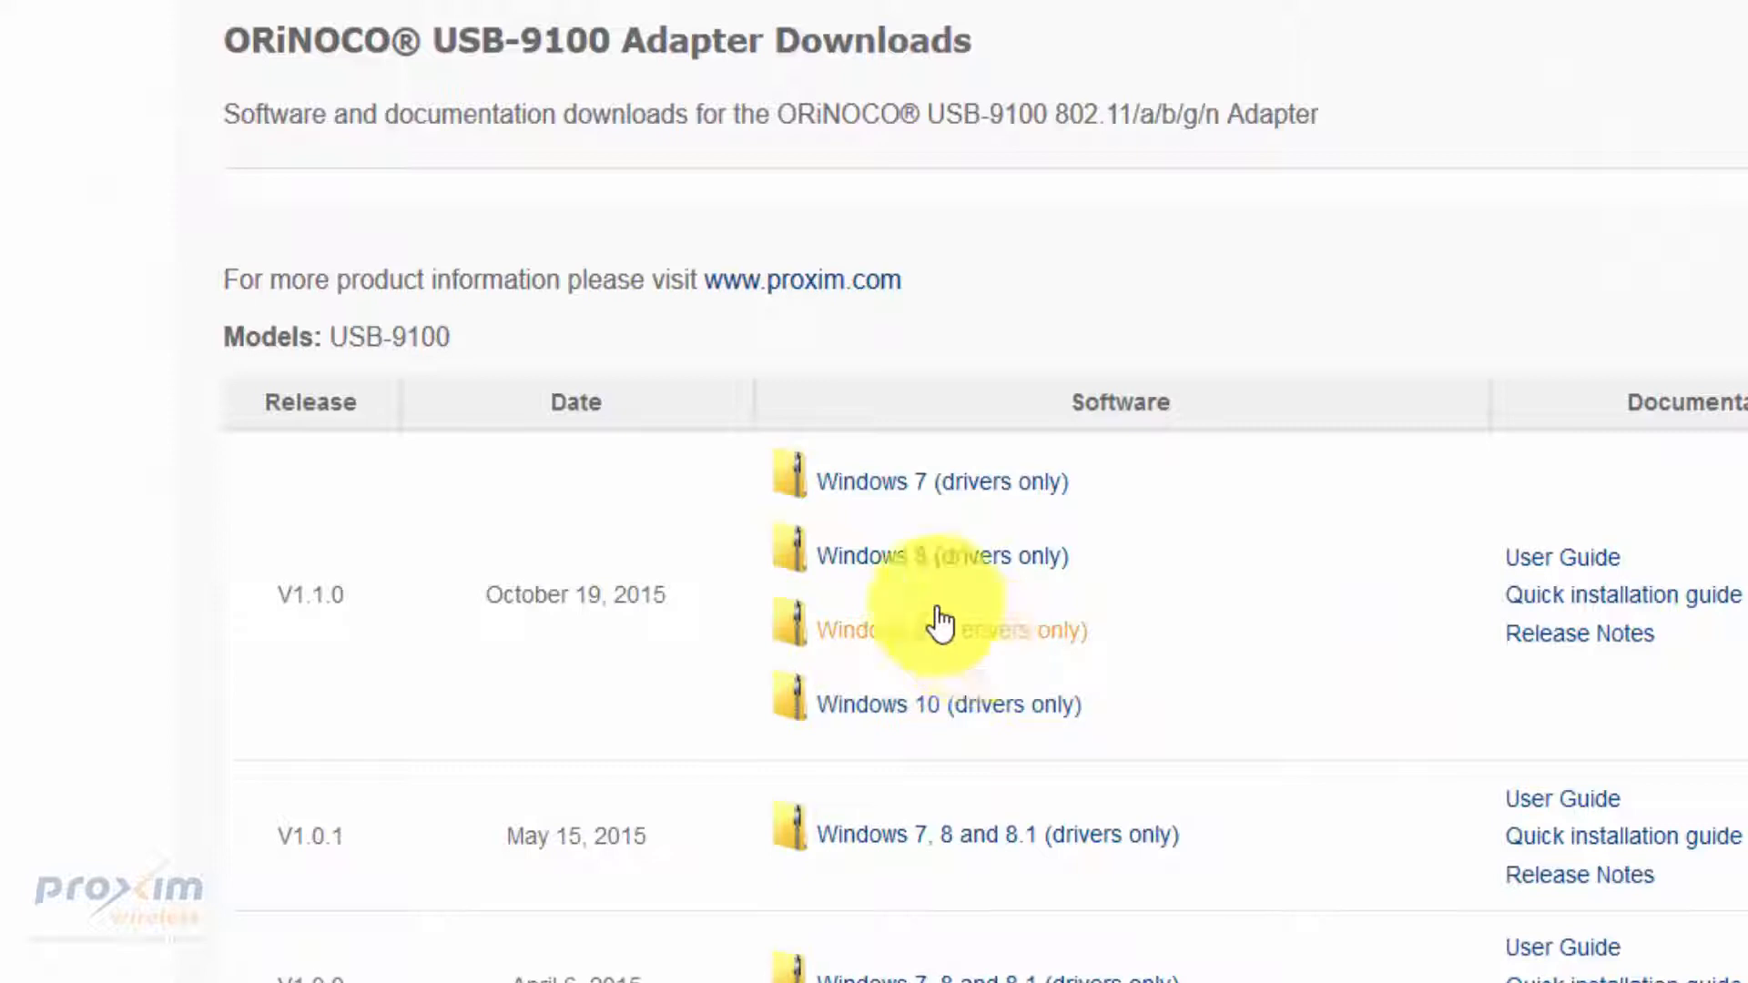
{"action": "mouse_move", "coordinate": [1322, 692]}
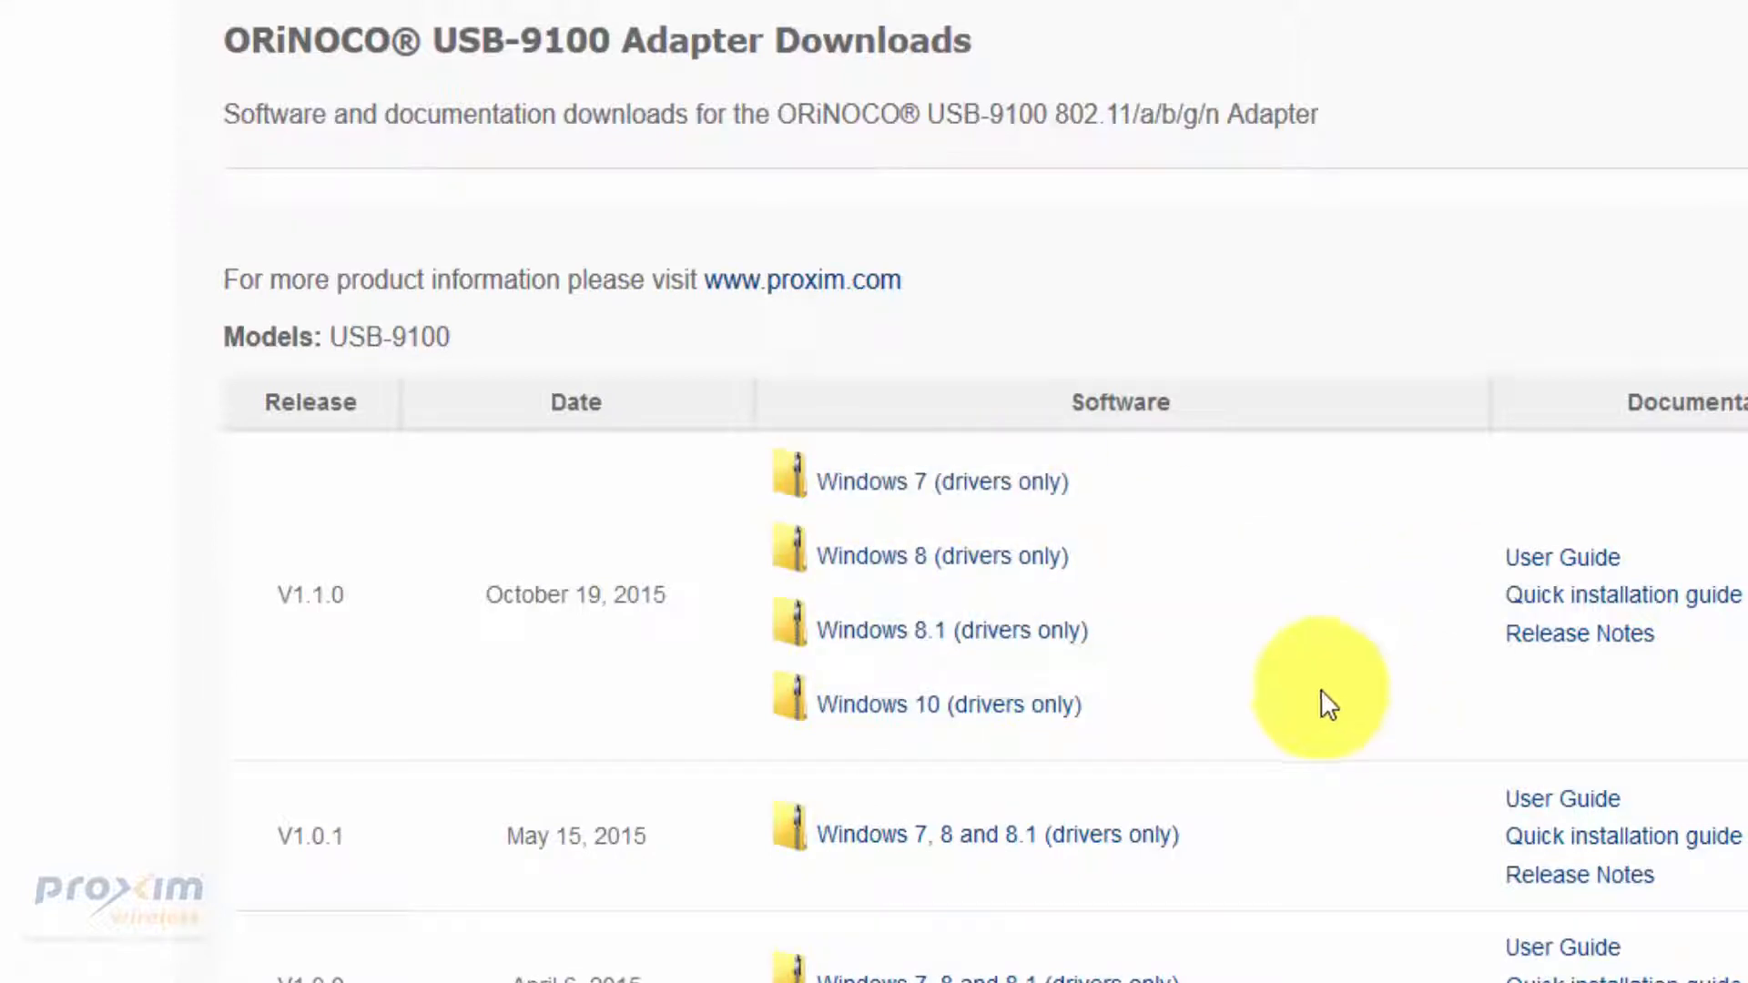
{"action": "mouse_move", "coordinate": [1315, 680]}
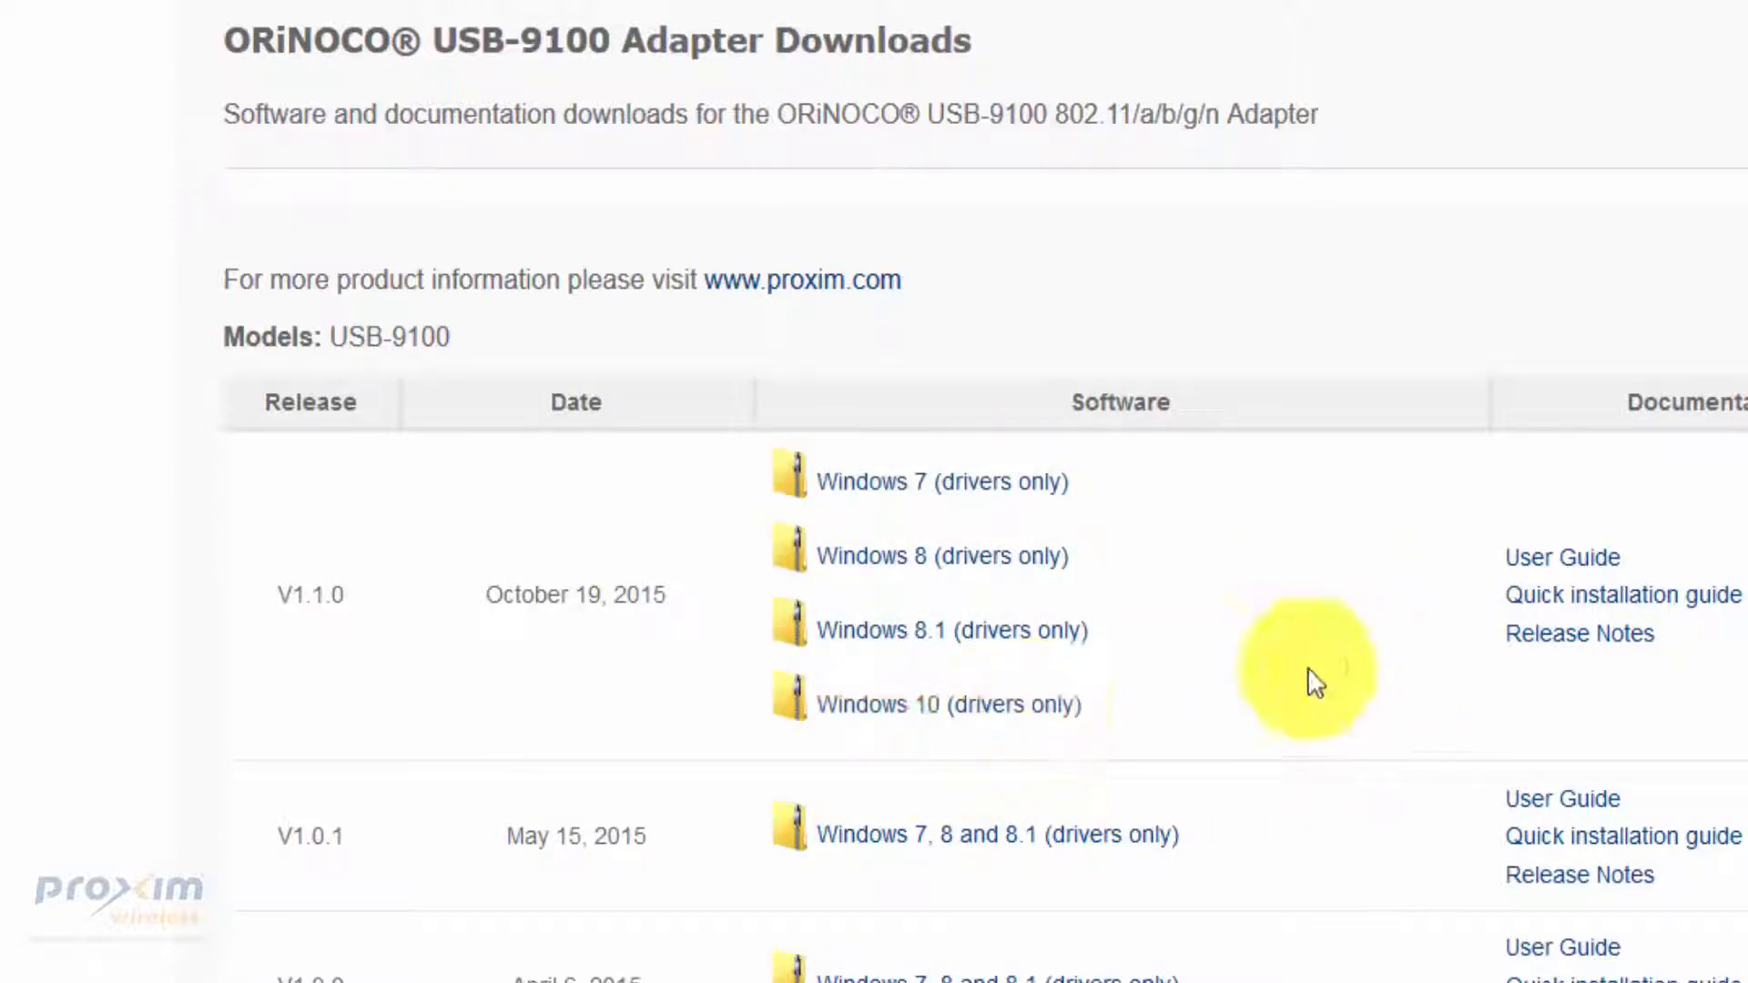
{"action": "mouse_move", "coordinate": [1292, 679]}
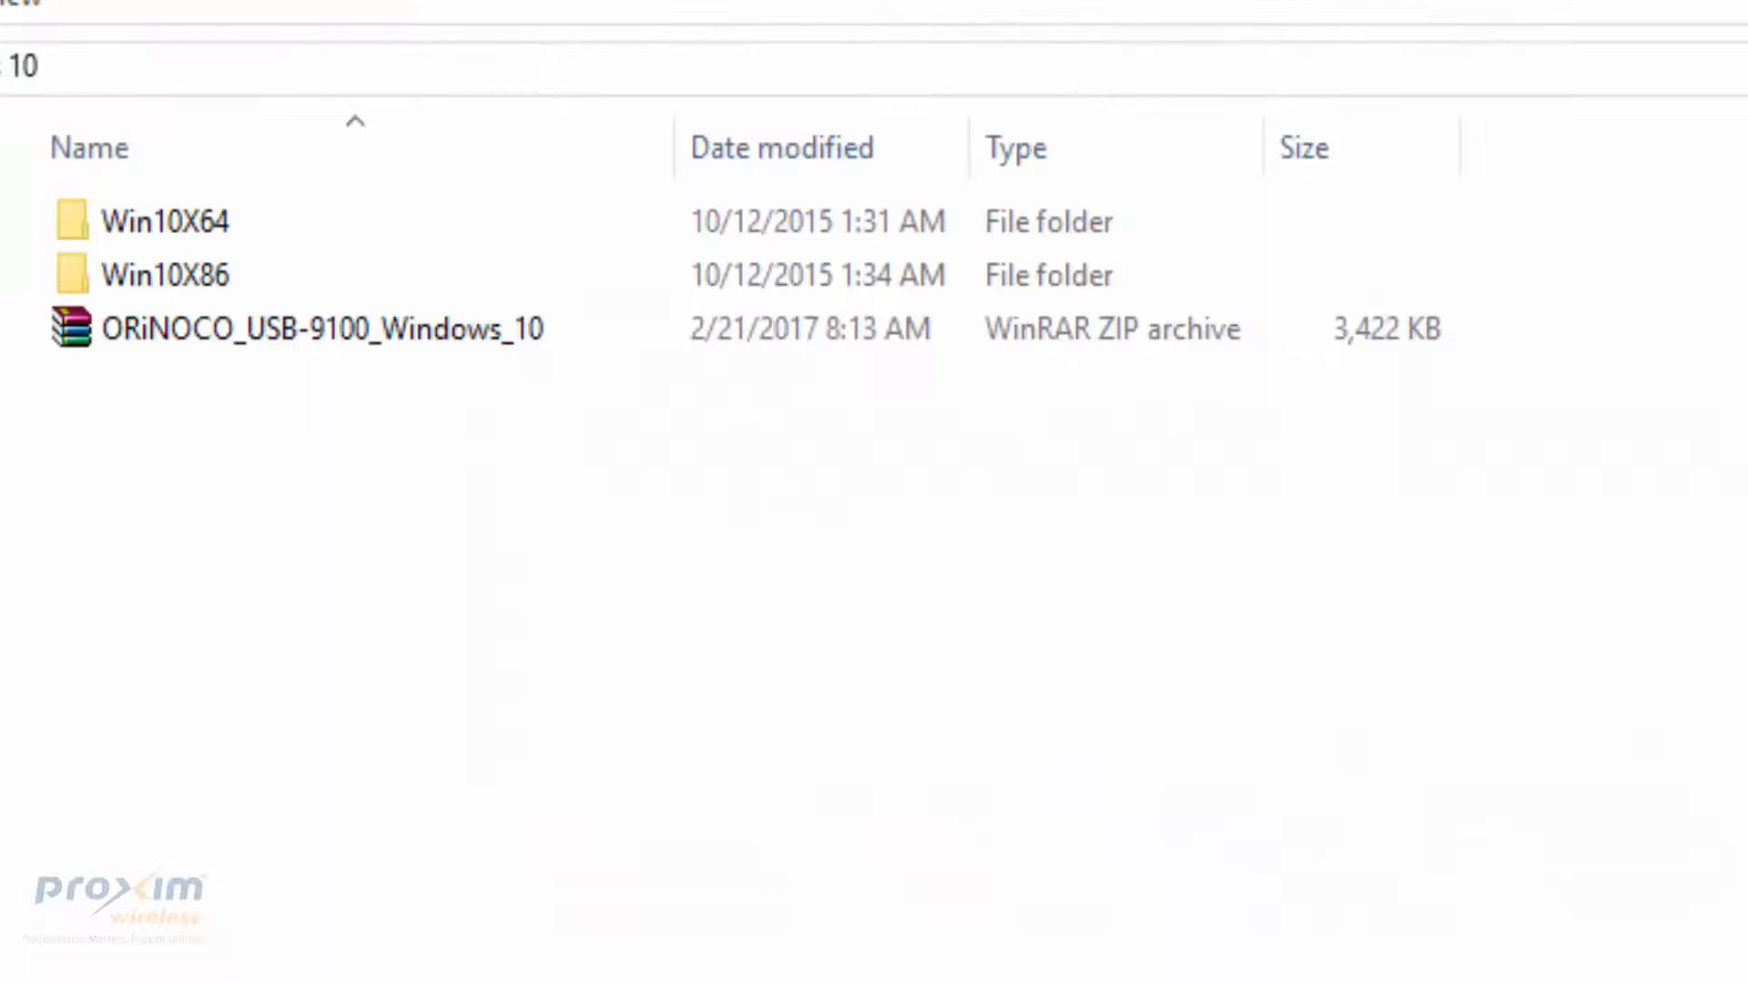
{"action": "left_click", "coordinate": [324, 327]}
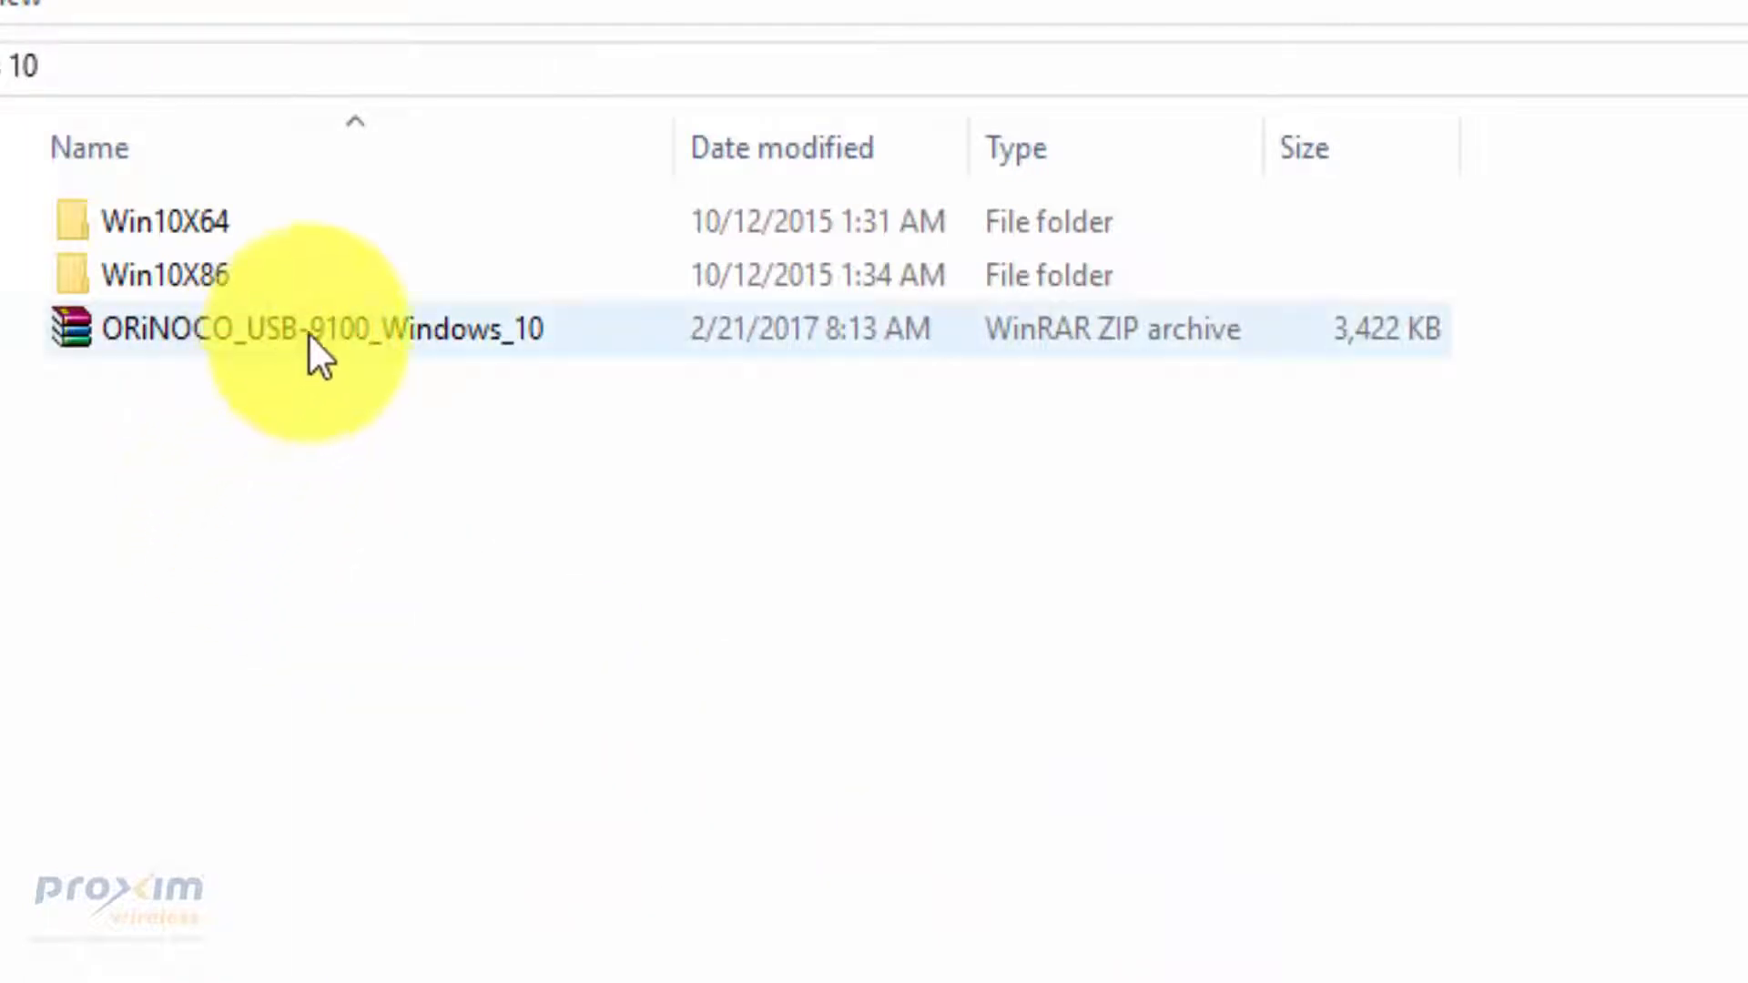
{"action": "left_click", "coordinate": [164, 221]}
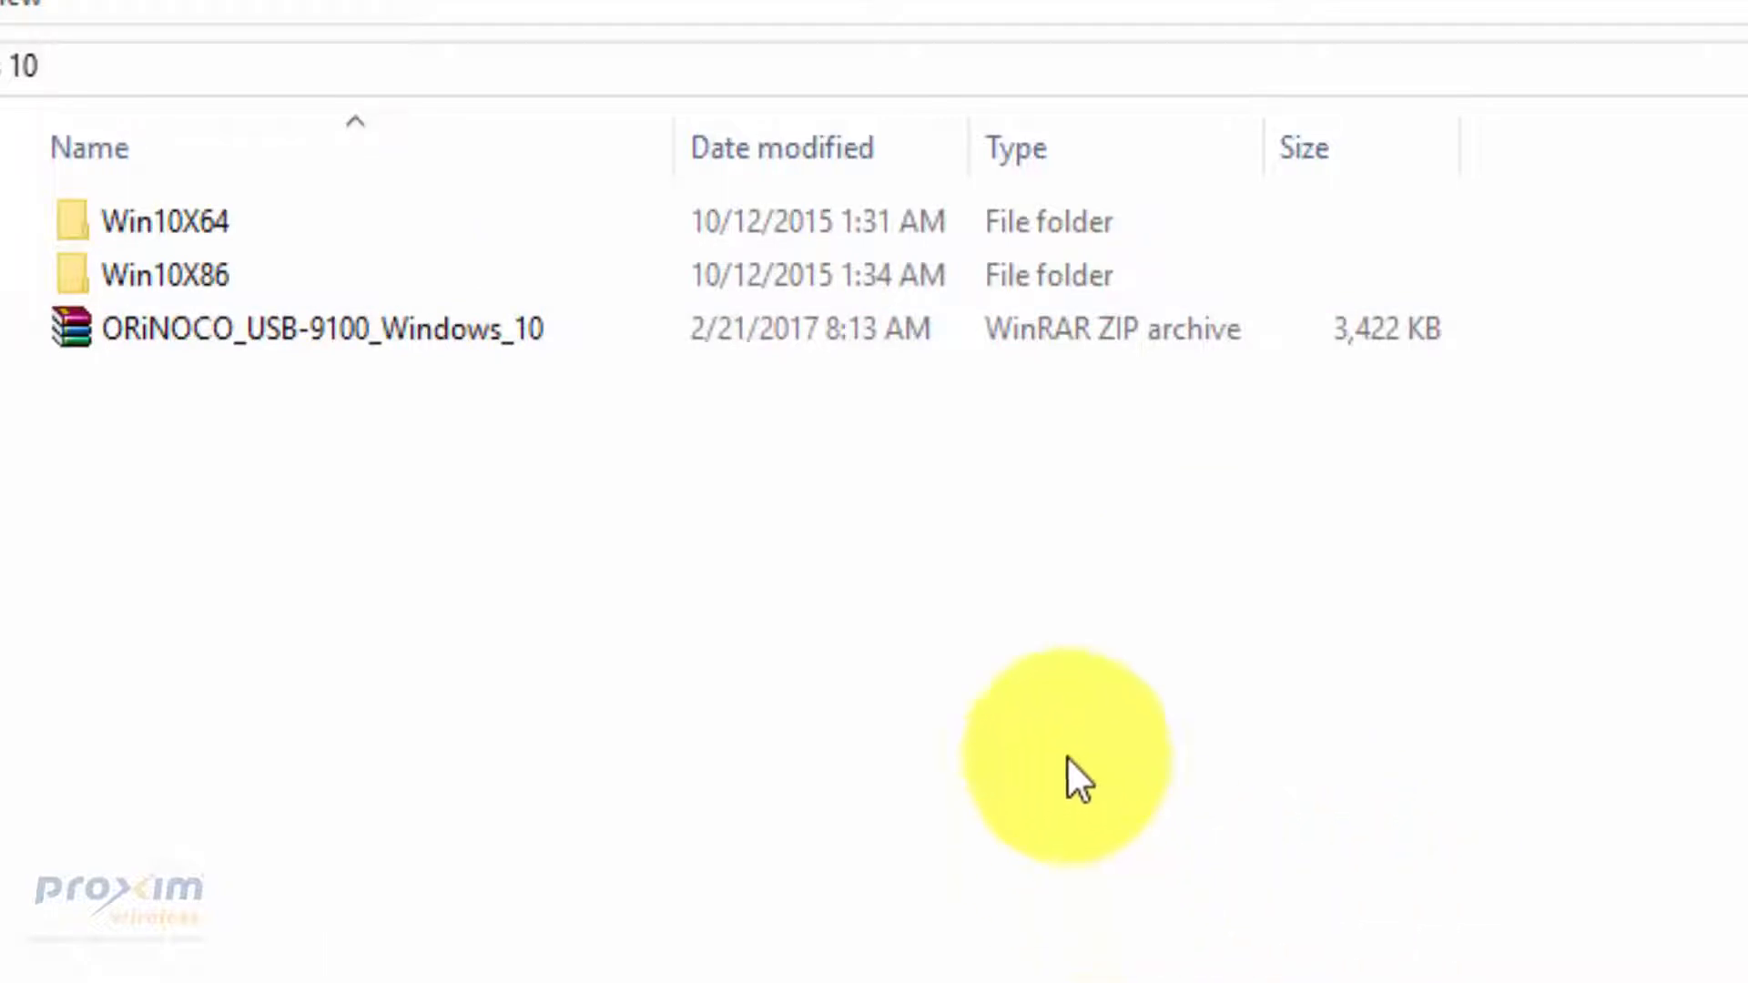
{"action": "mouse_move", "coordinate": [1029, 636]}
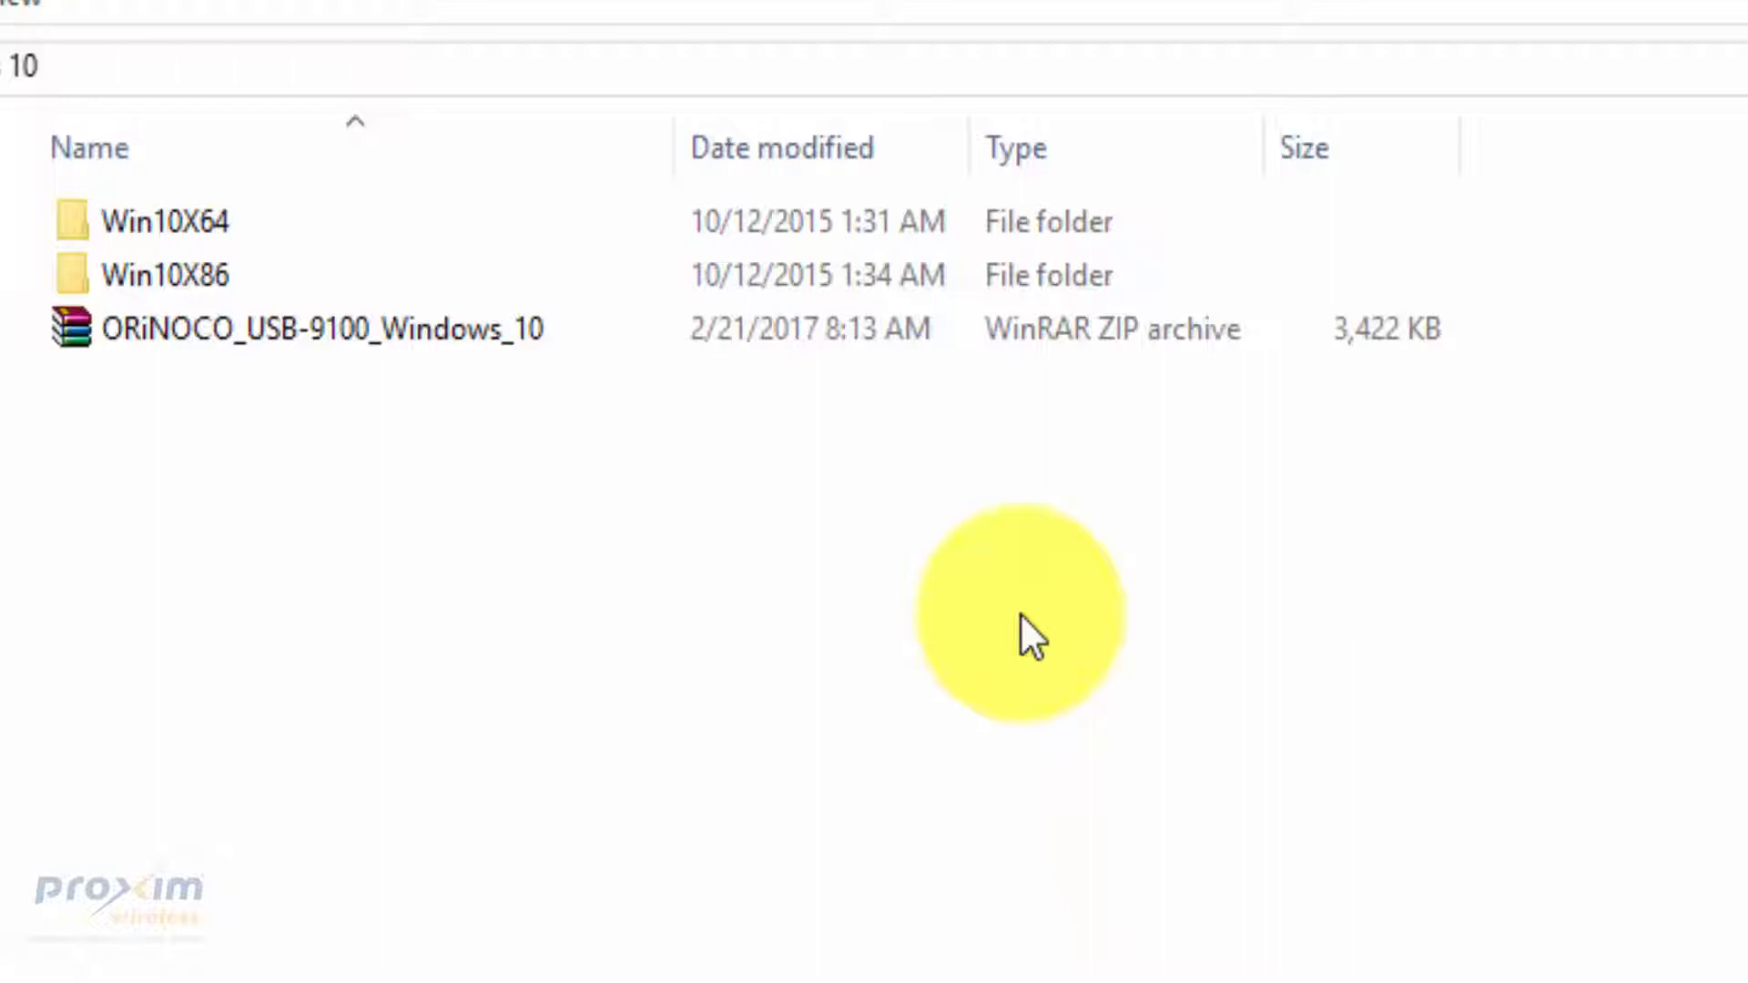
{"action": "mouse_move", "coordinate": [1382, 971]}
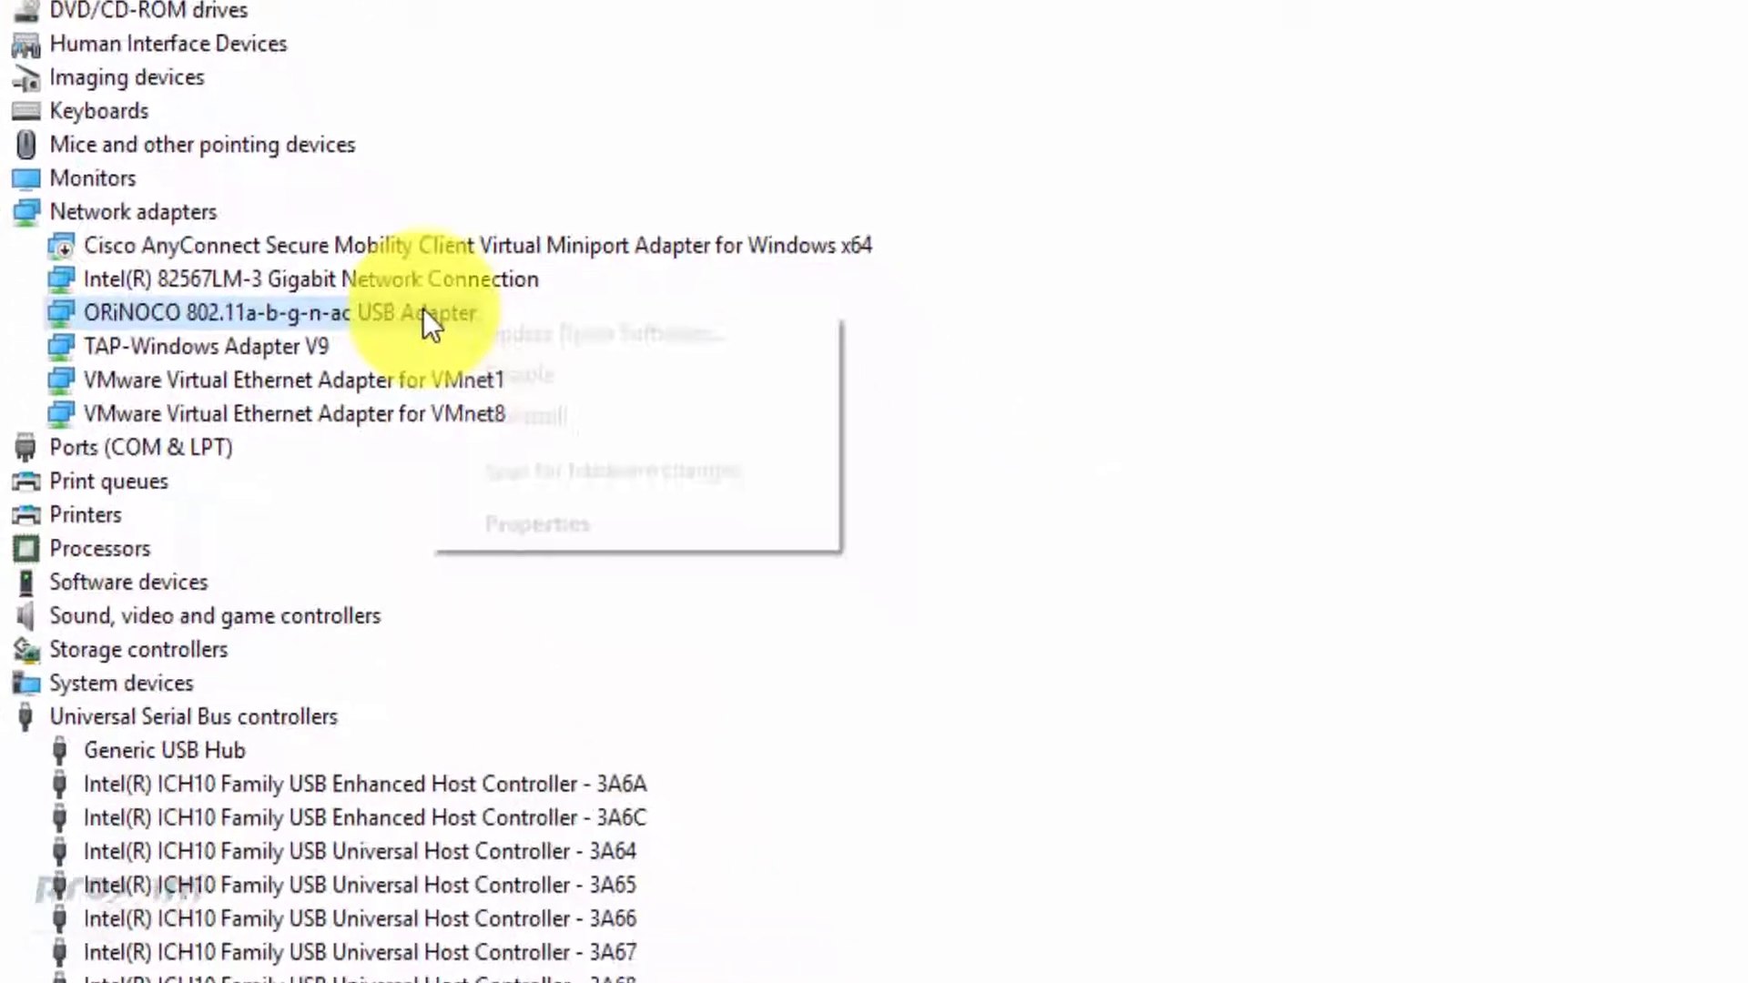
Show the ORiNOCO adapter's Driver details: Realtek version 1030.6.1201.2015, dated 4/1/2016.
{"action": "left_click", "coordinate": [535, 523]}
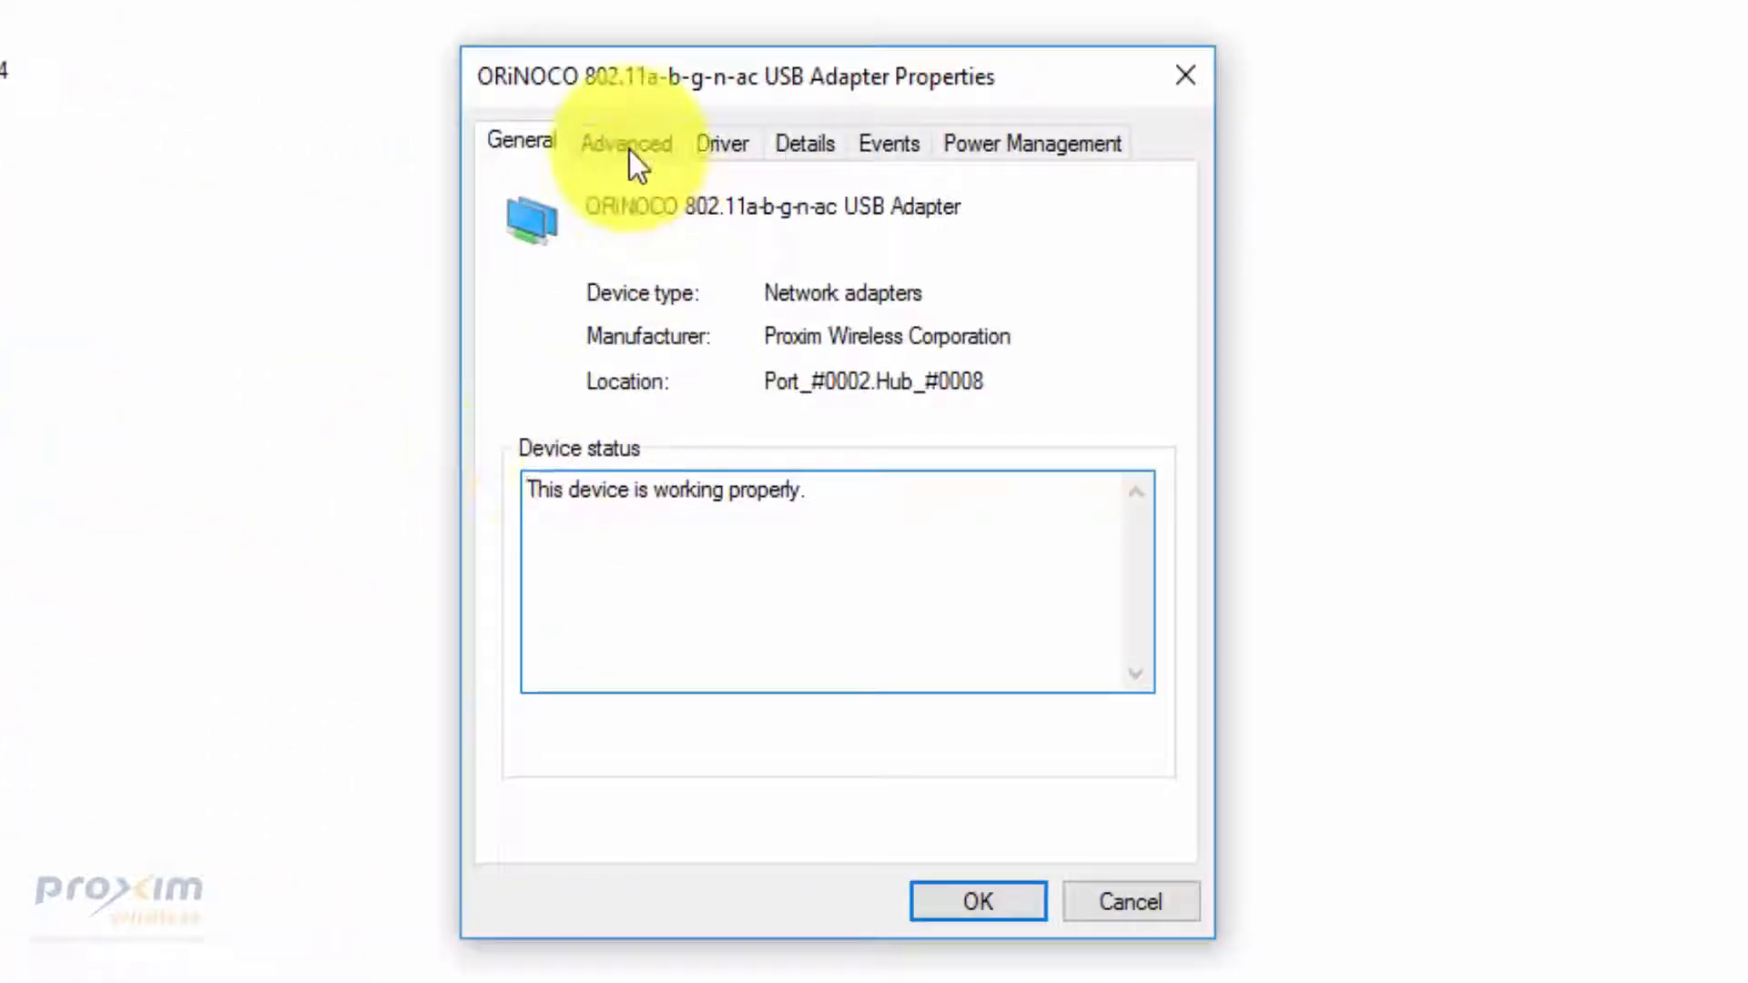
{"action": "left_click", "coordinate": [722, 142]}
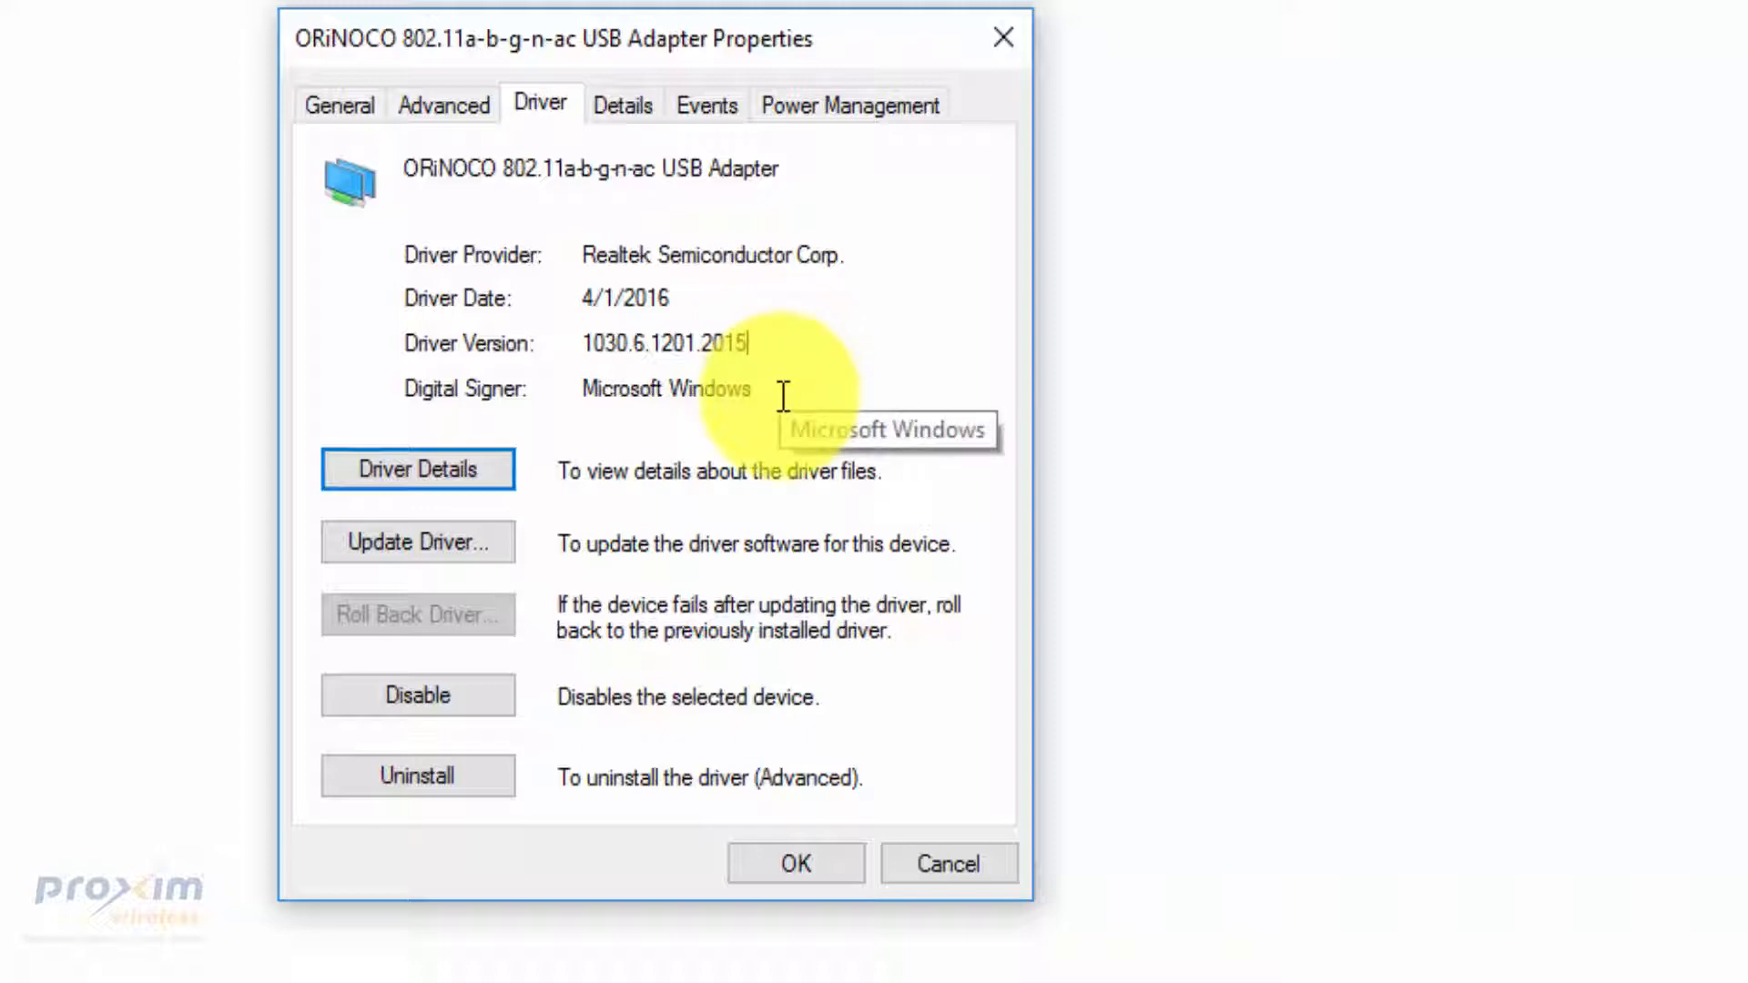
{"action": "mouse_move", "coordinate": [736, 538]}
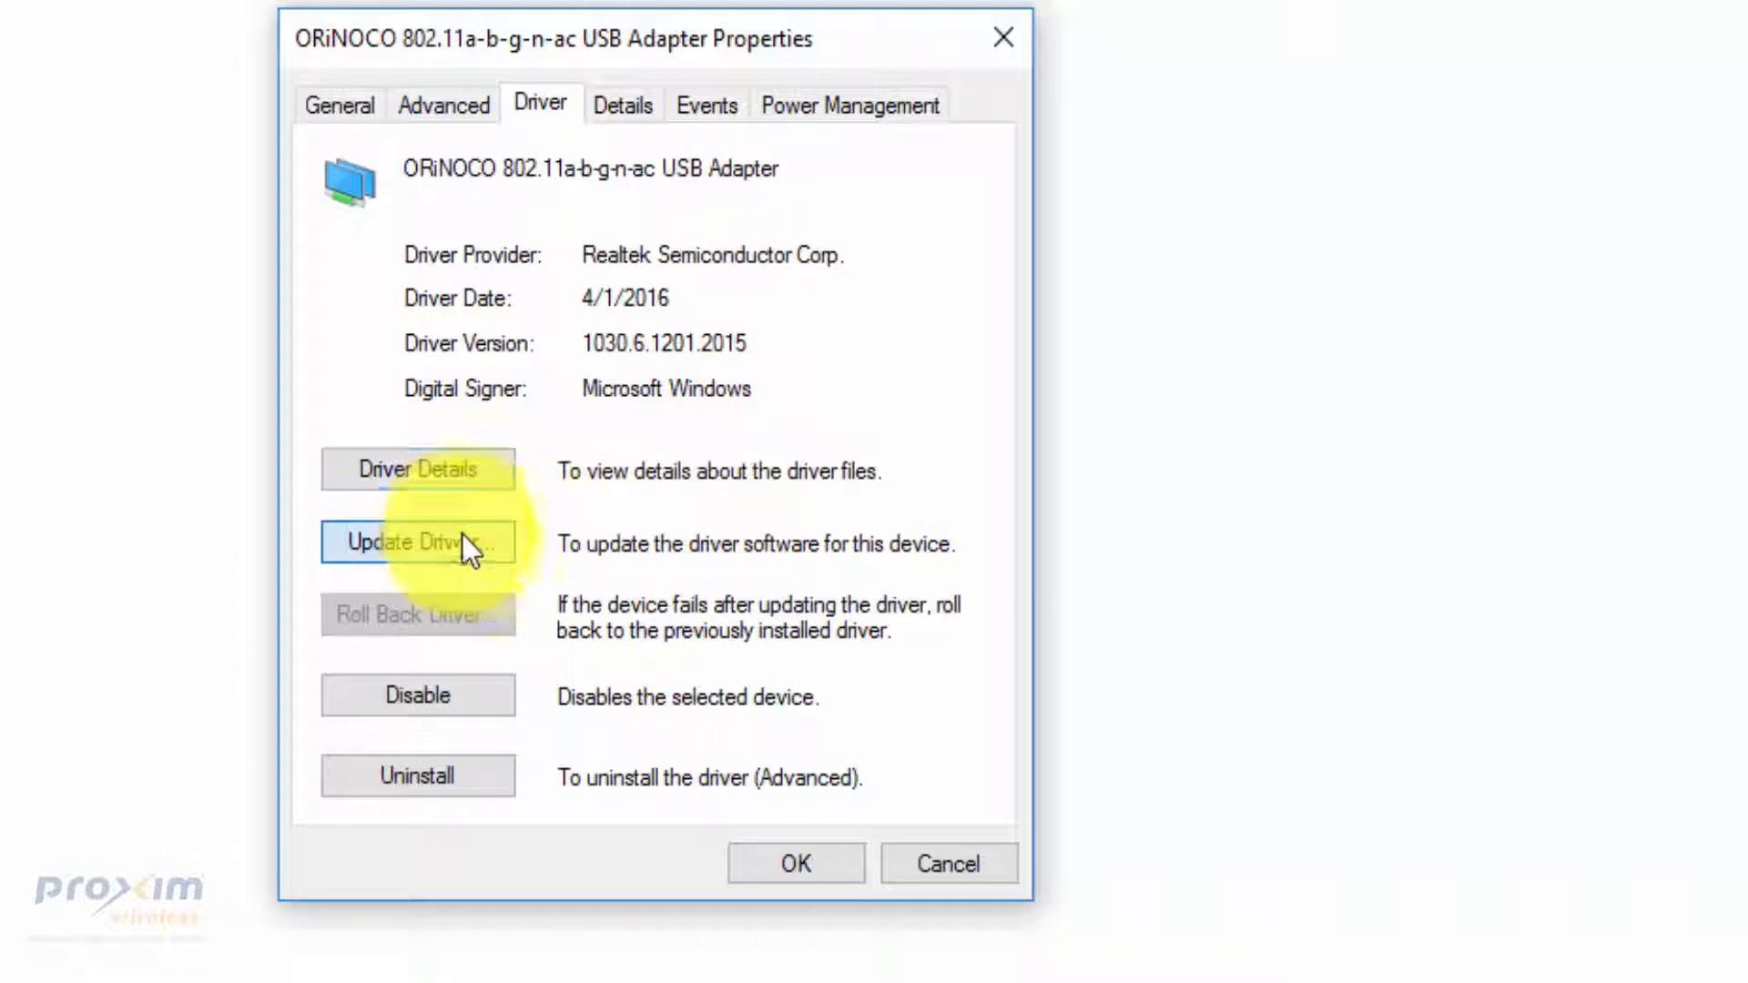
Start Update Driver, choosing to pick from a list and supply a Have Disk location.
{"action": "left_click", "coordinate": [417, 543]}
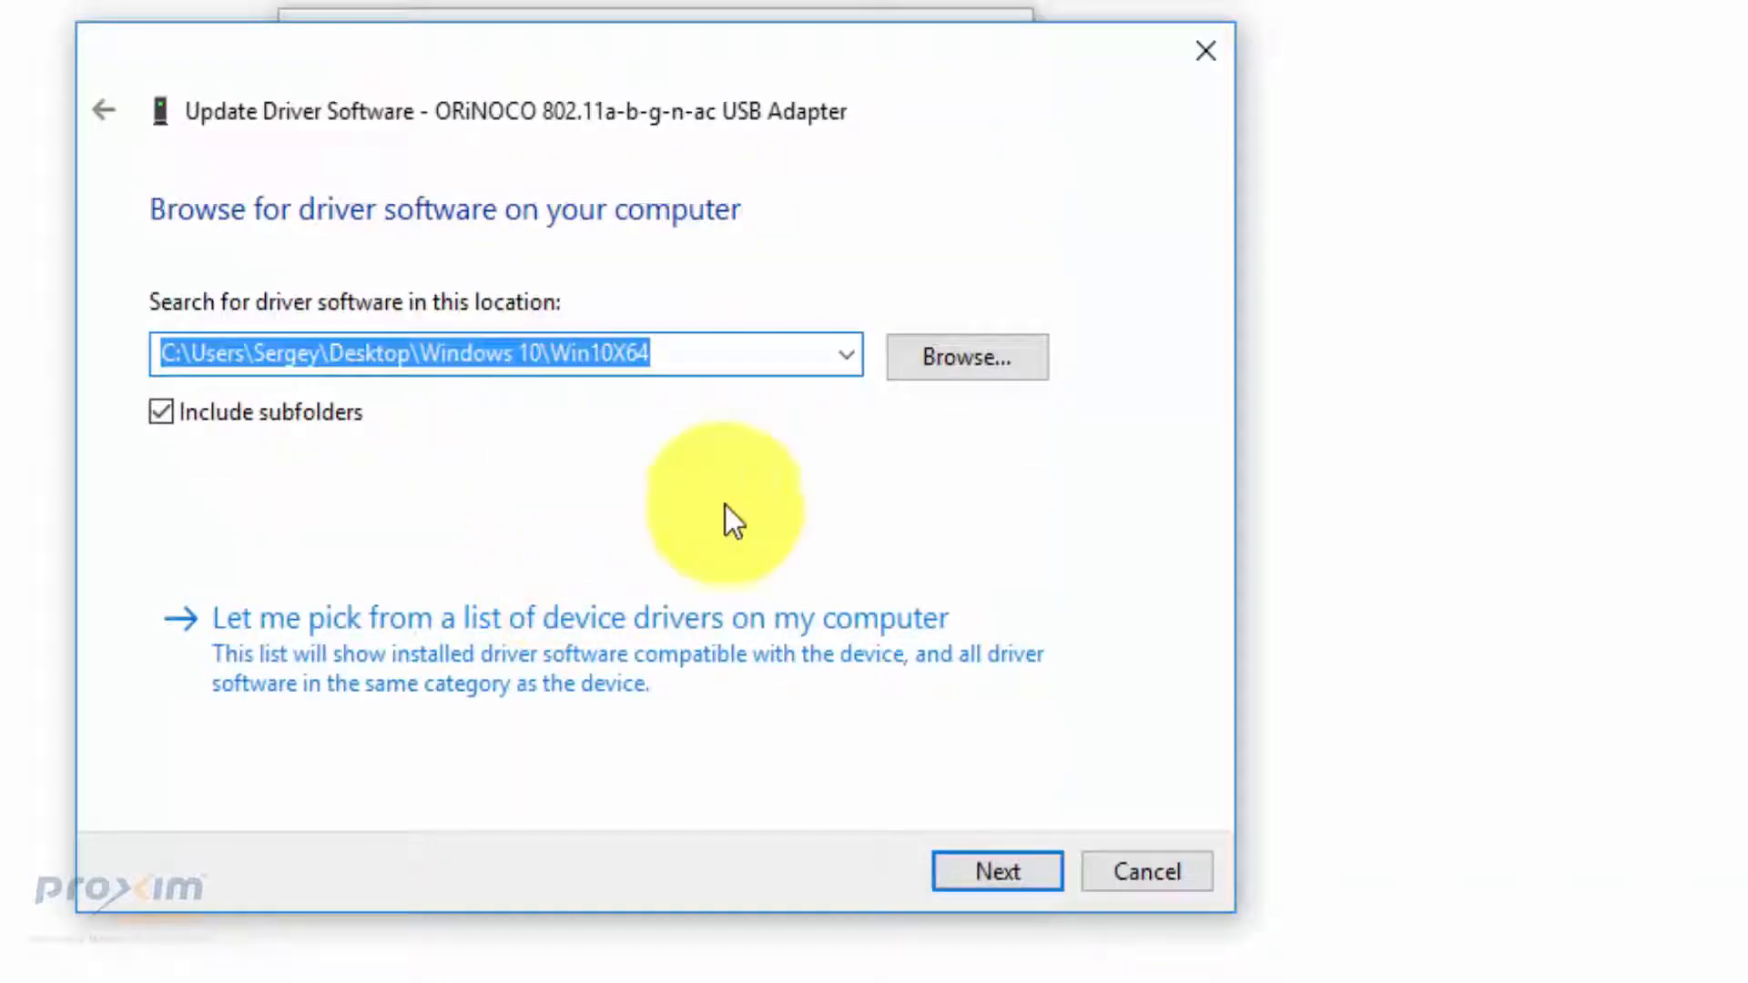
{"action": "left_click", "coordinate": [577, 618]}
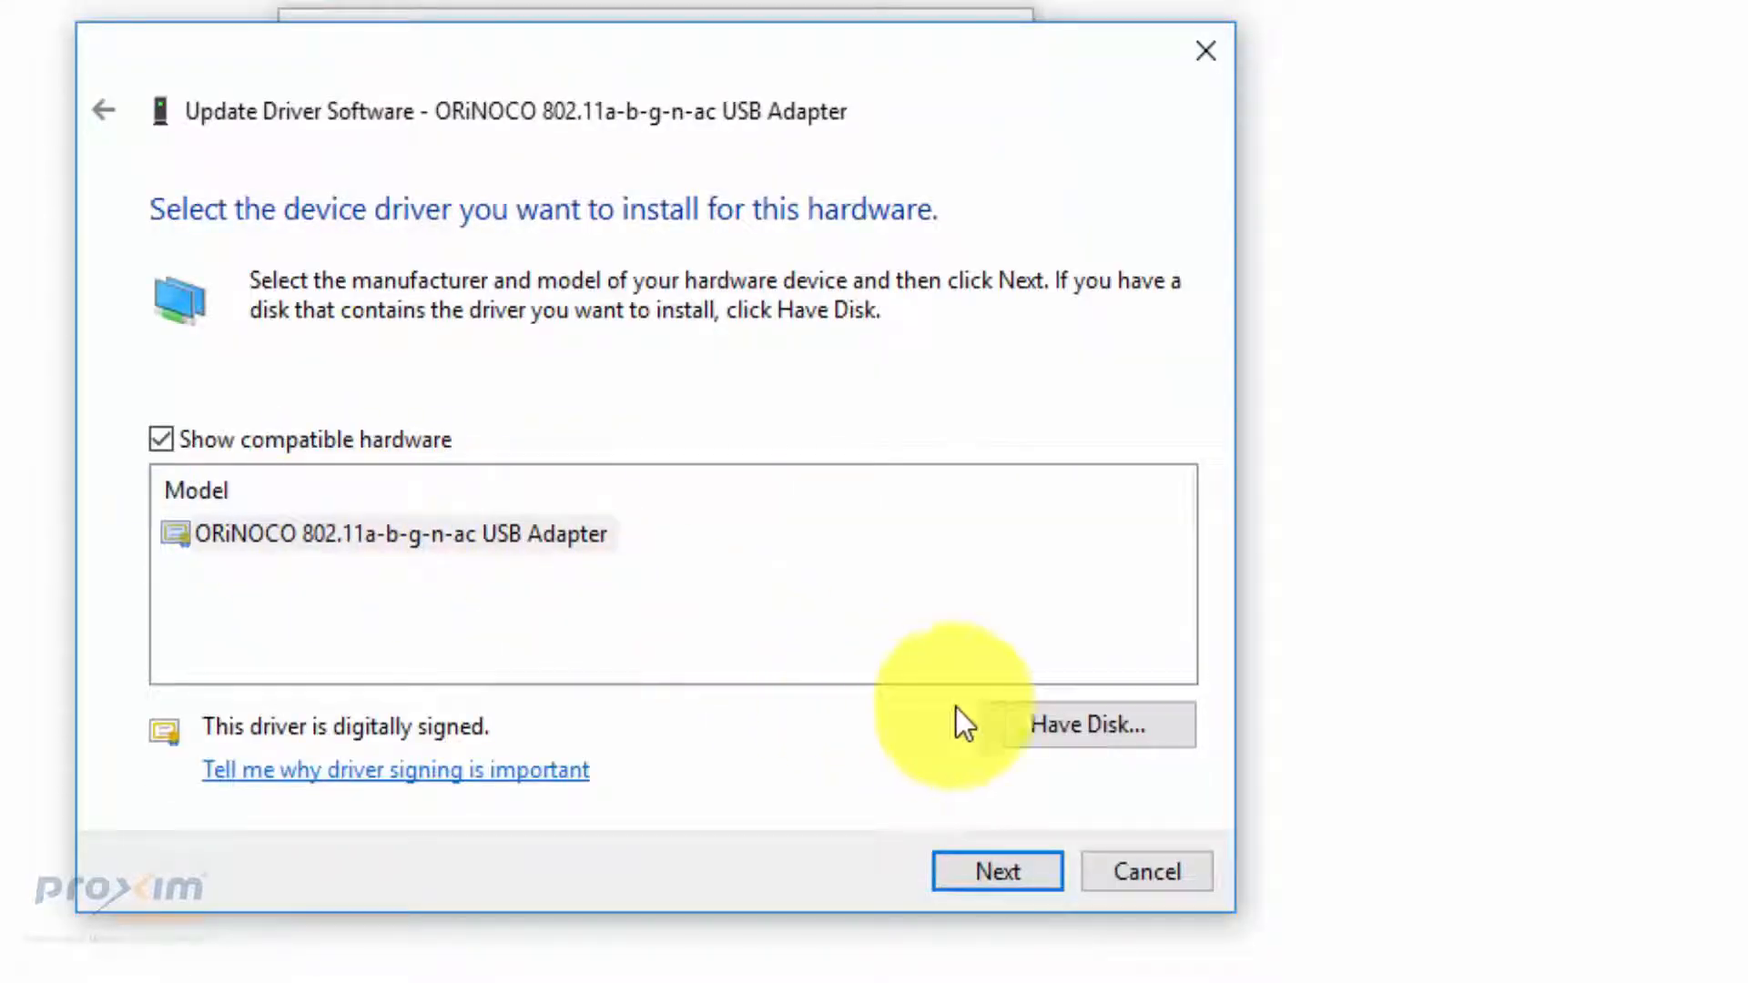
{"action": "left_click", "coordinate": [1094, 725]}
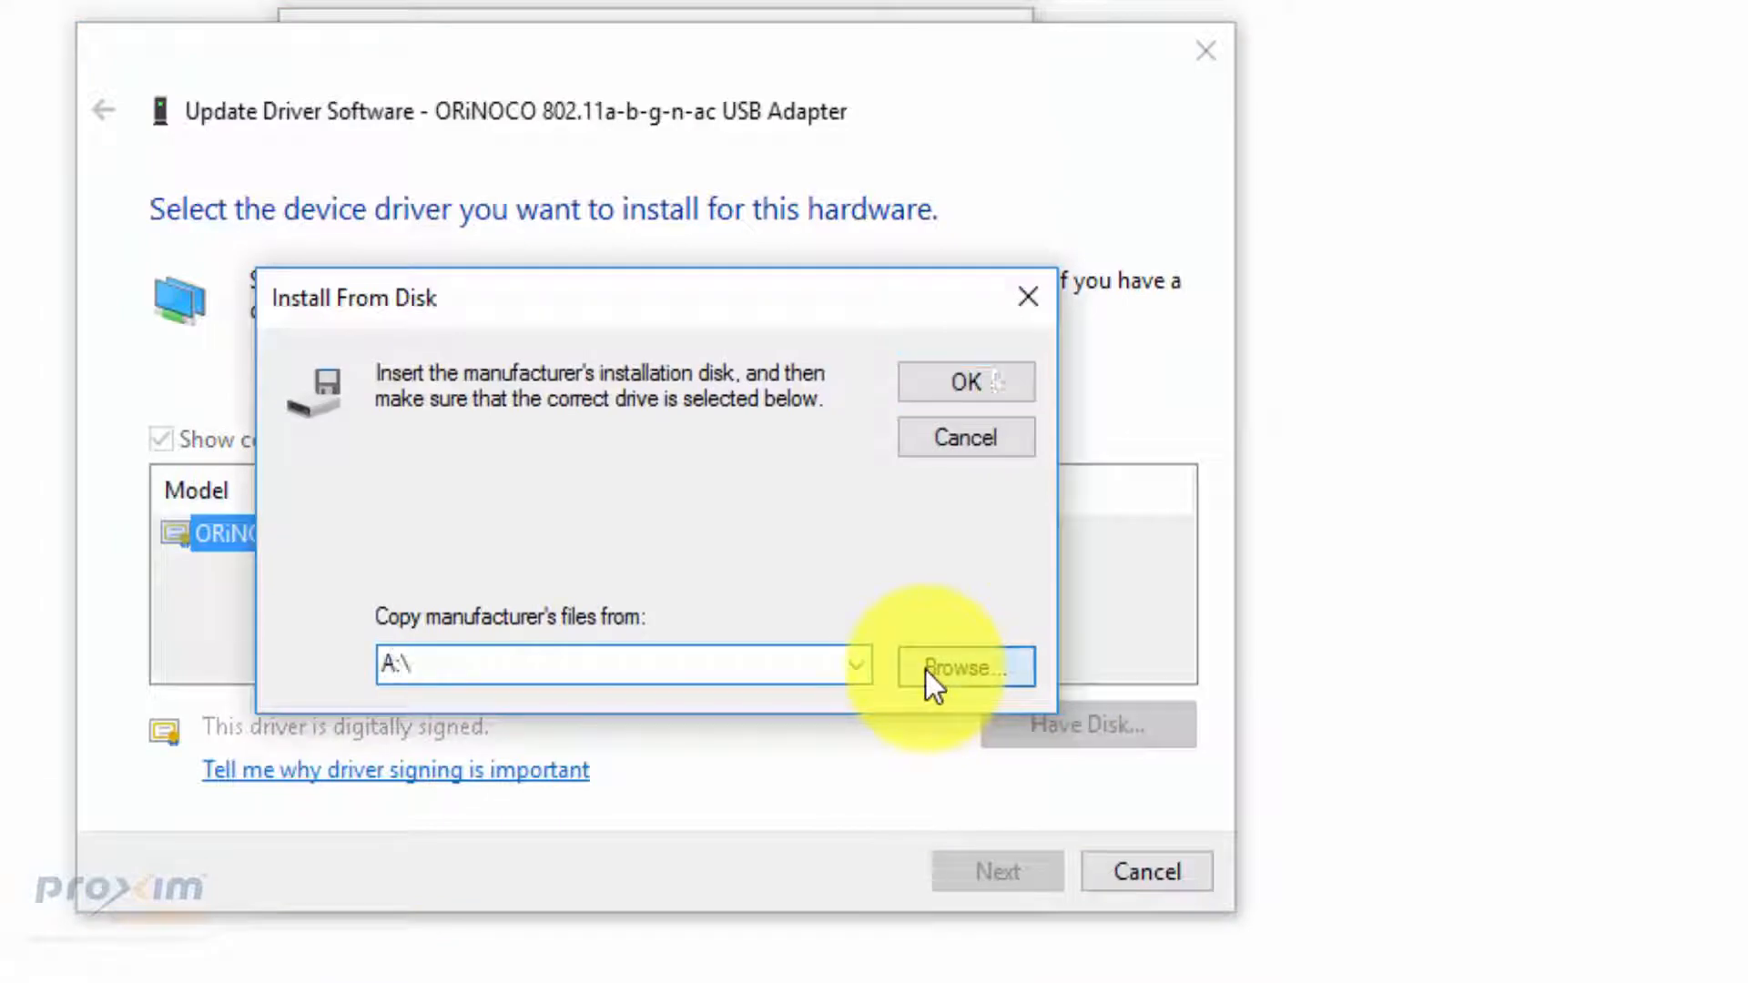
{"action": "left_click", "coordinate": [963, 668]}
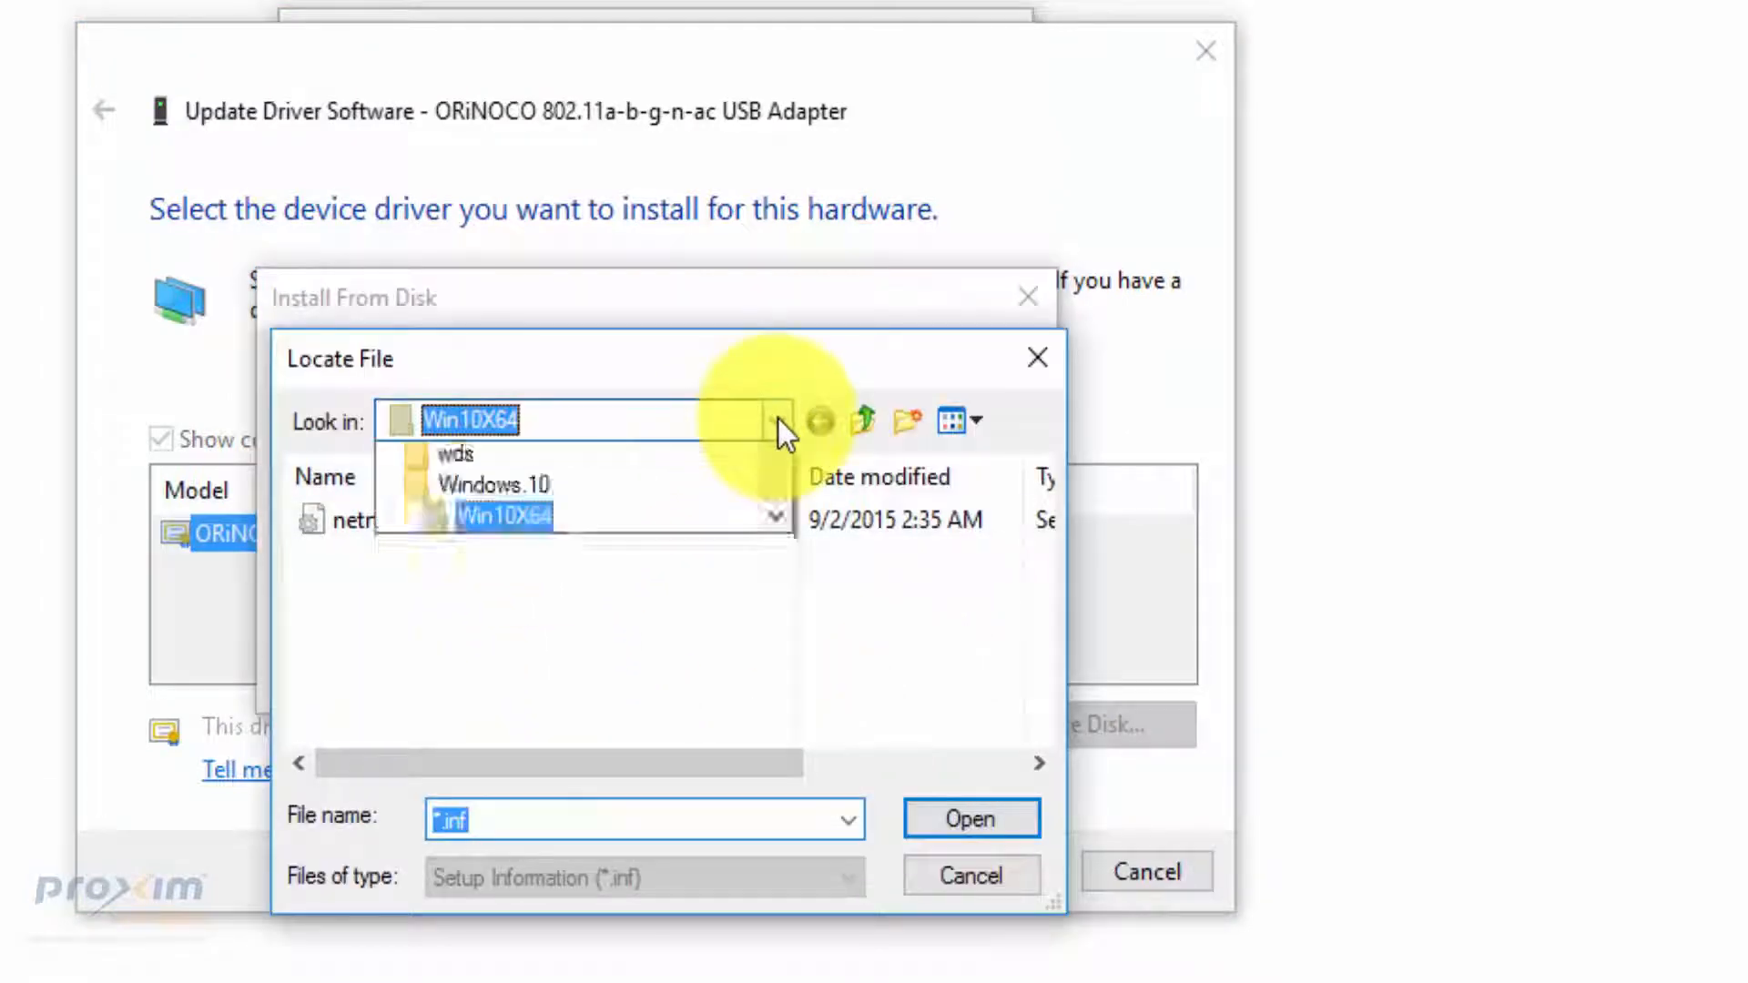
Load netrtwlanu.inf from the Win10X64 folder so the ORiNOCO 802.11a/b/g/n/ac model is offered.
{"action": "left_click", "coordinate": [774, 420]}
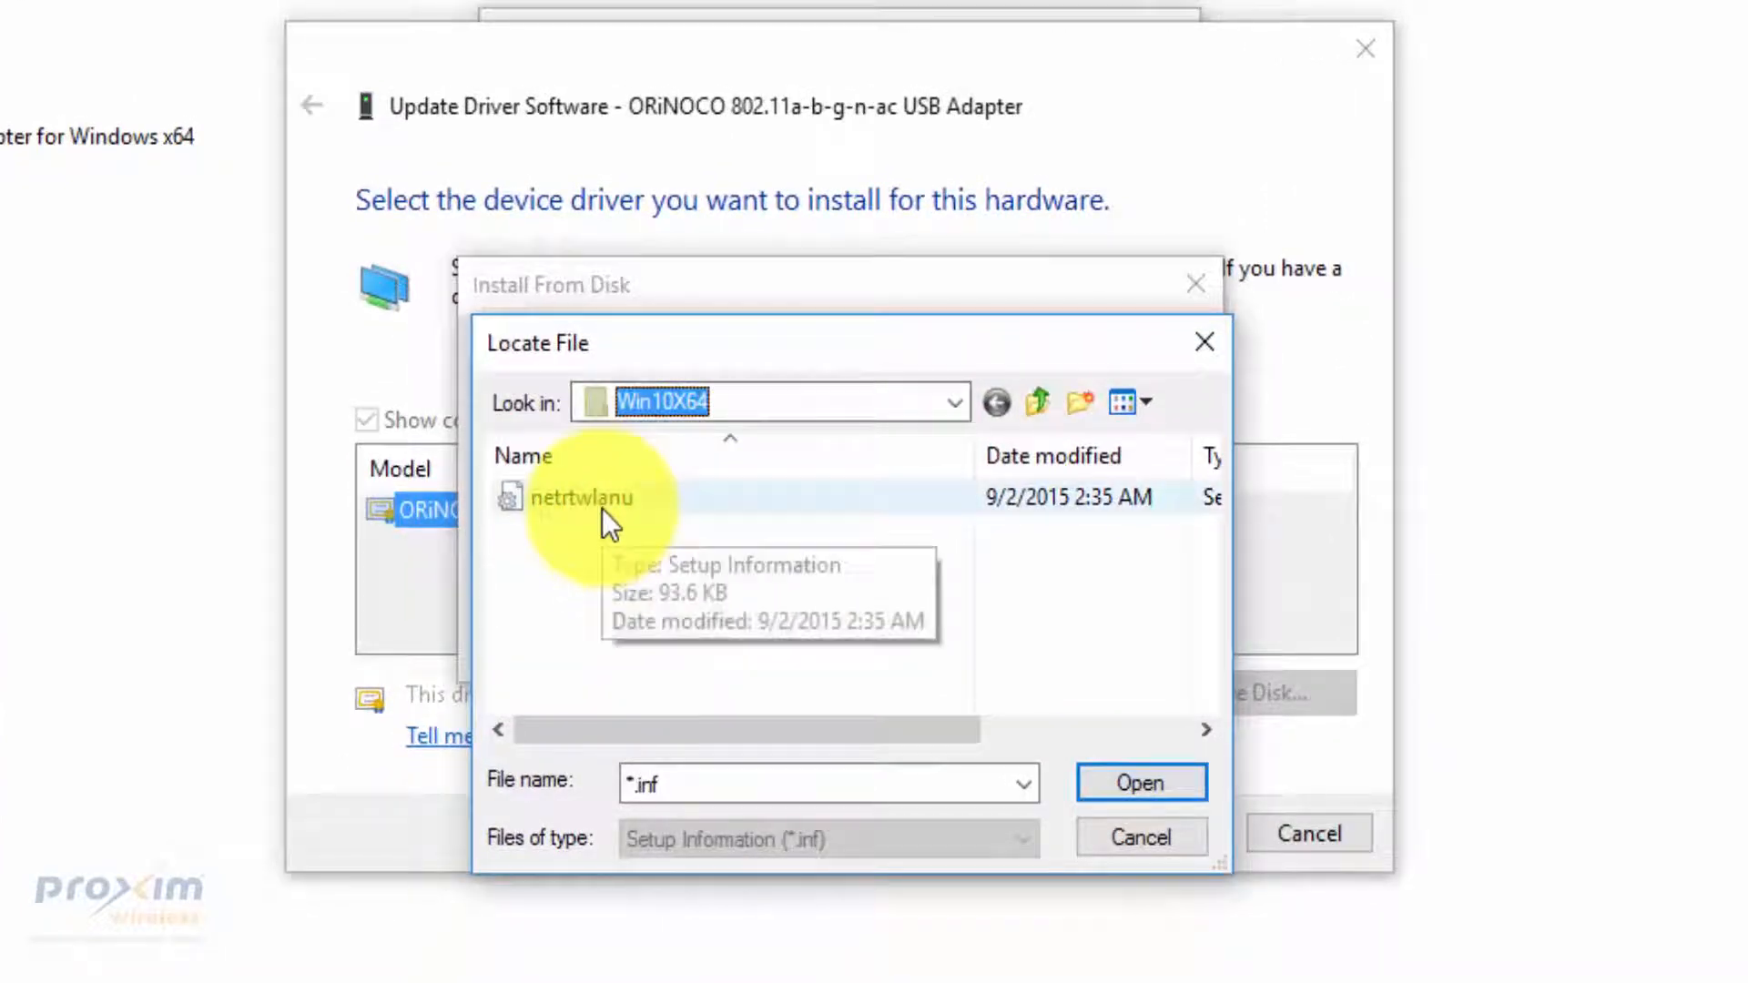
{"action": "left_click", "coordinate": [579, 497]}
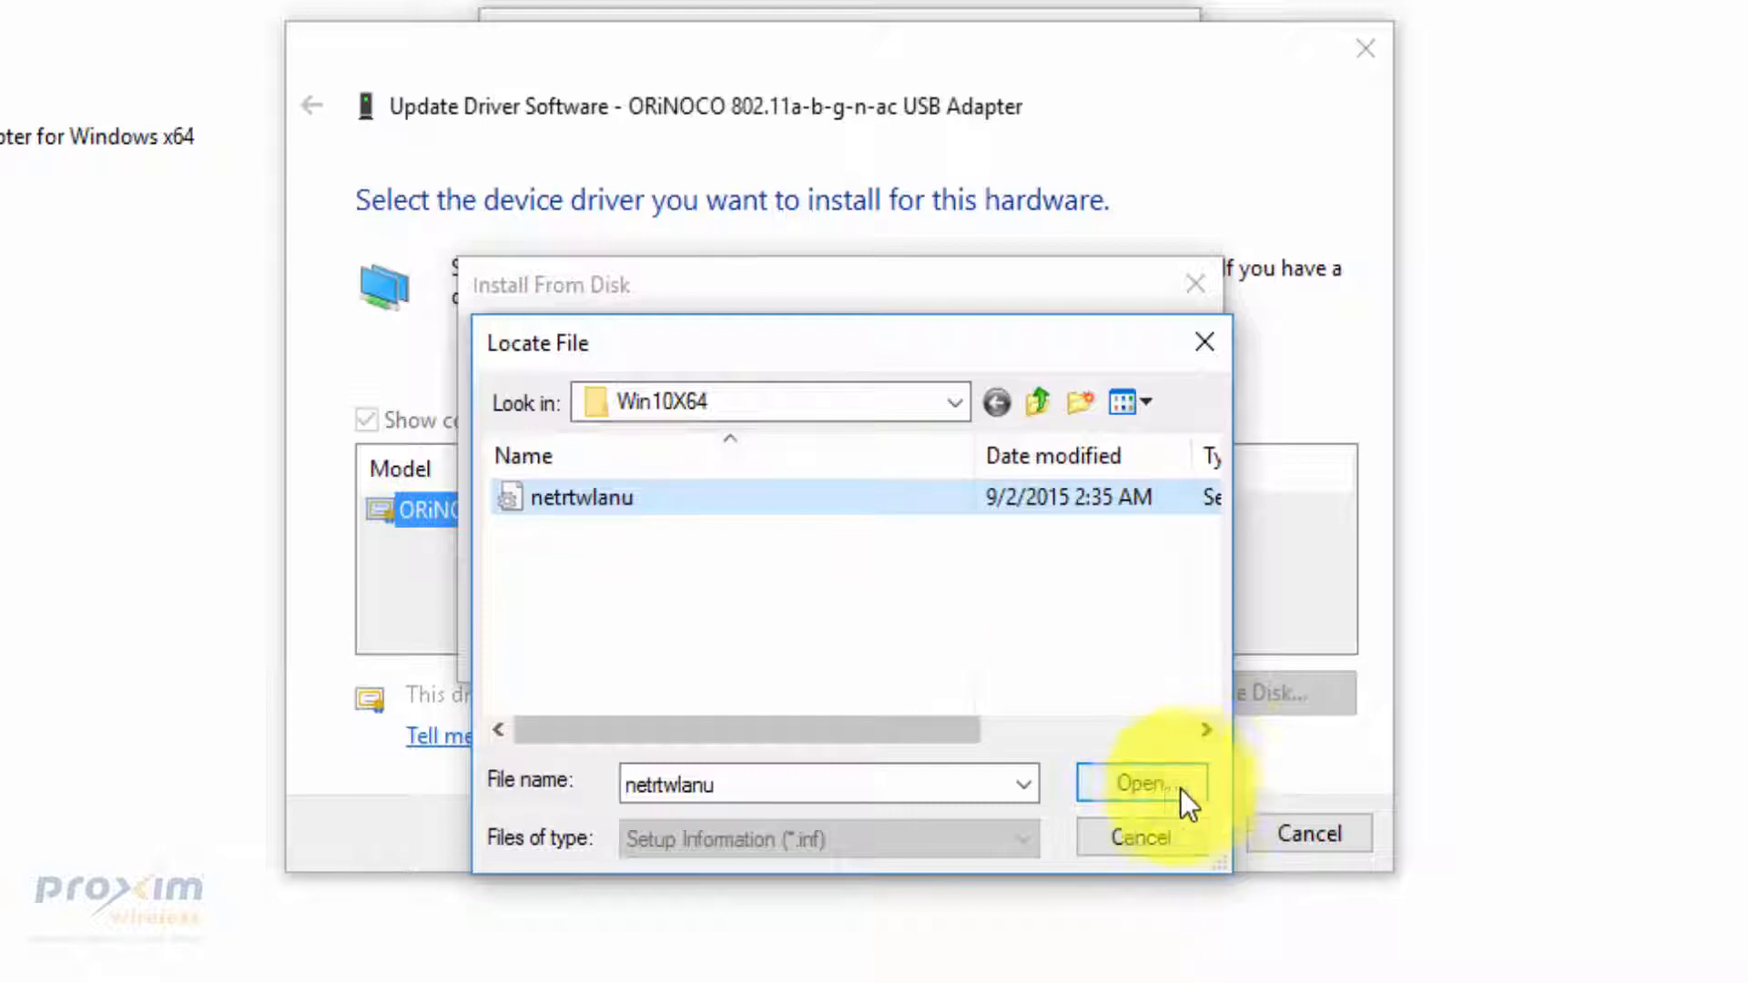
{"action": "left_click", "coordinate": [1140, 783]}
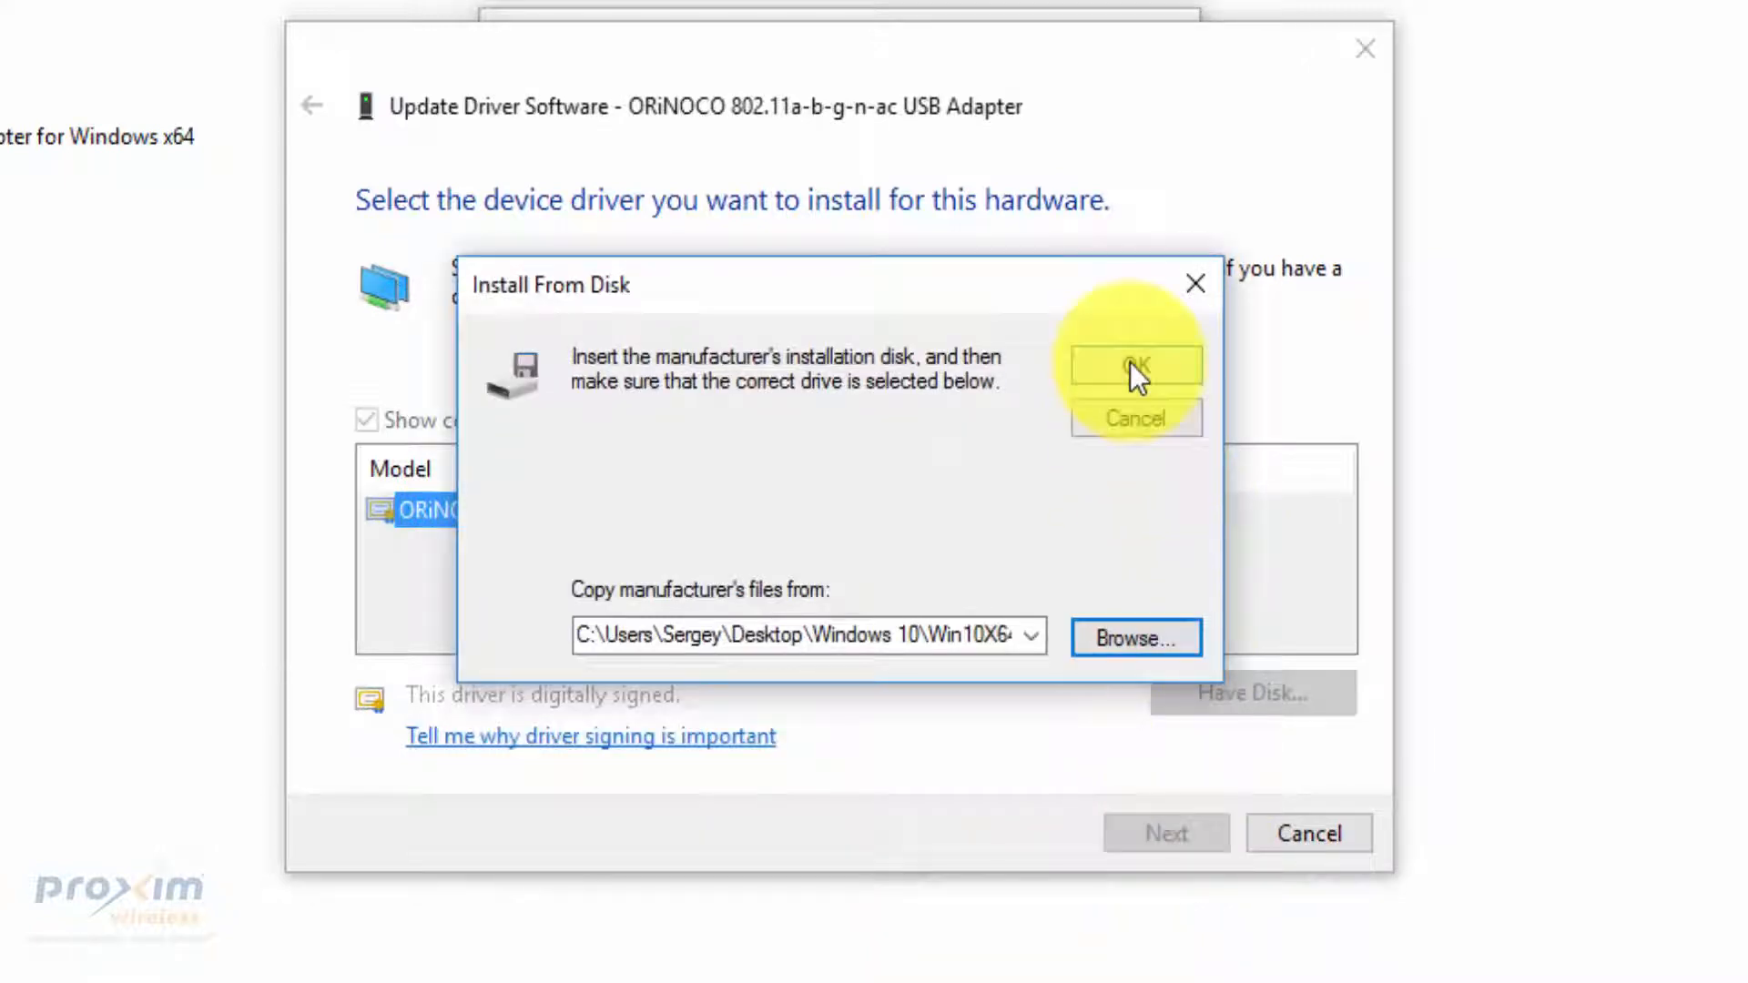
{"action": "left_click", "coordinate": [1133, 367]}
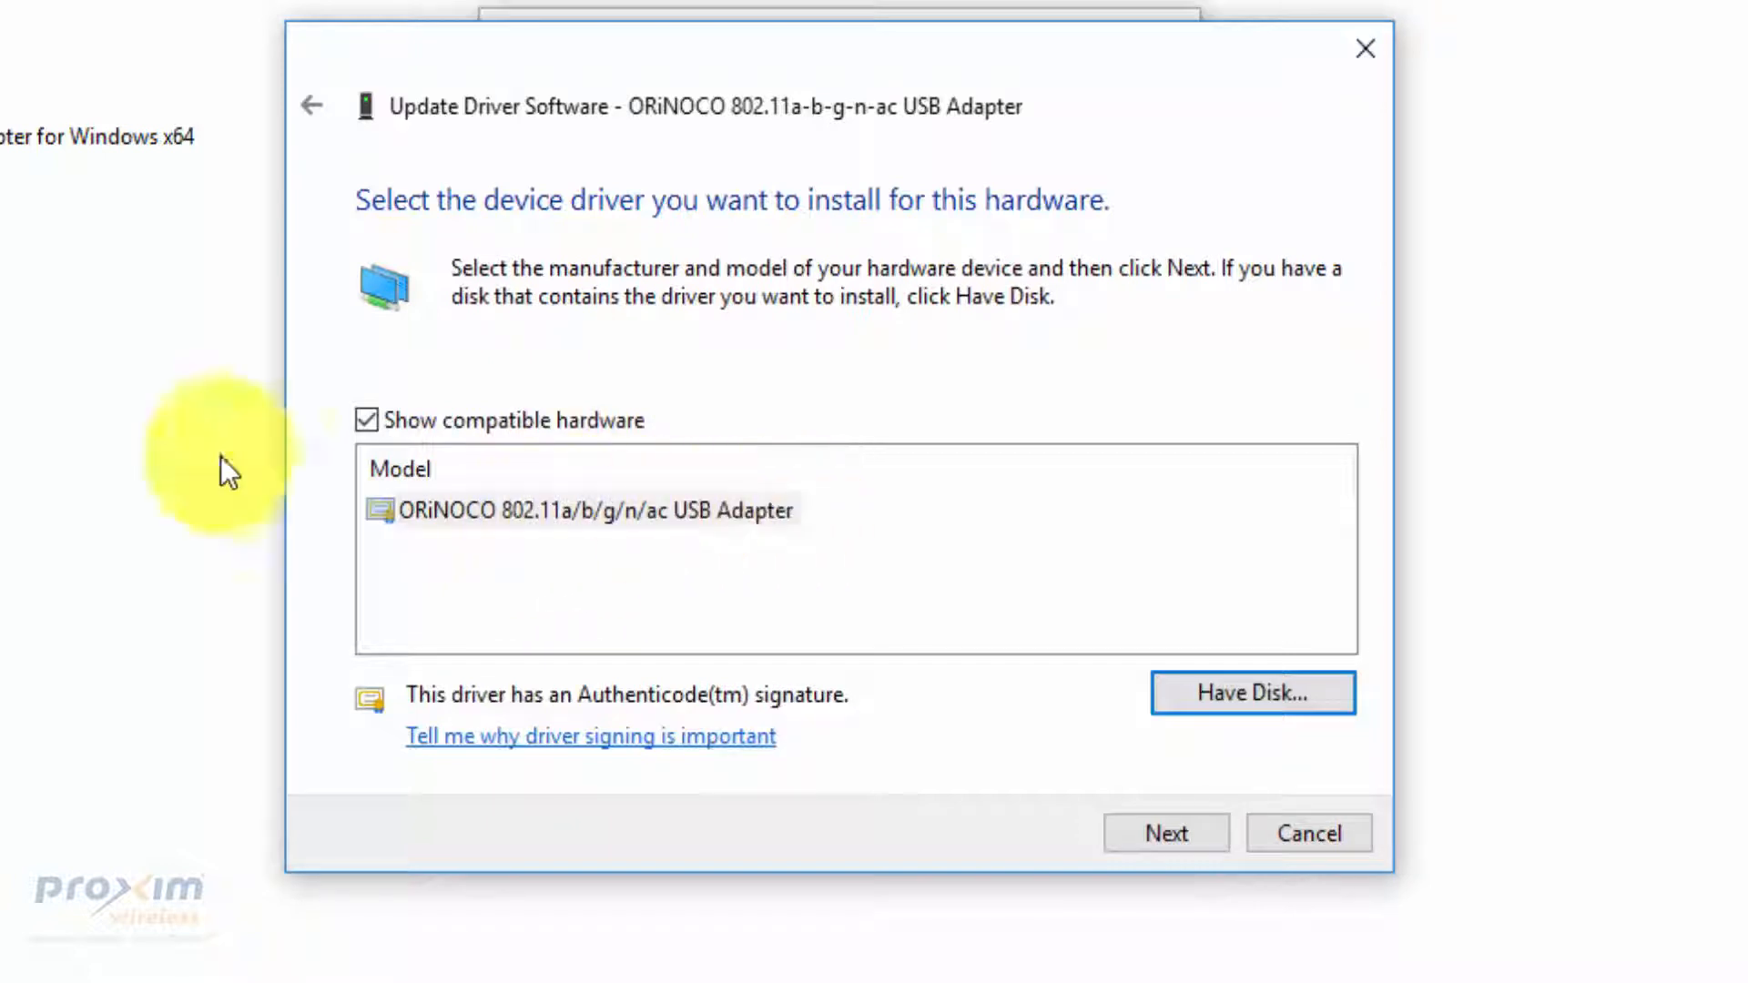
Install the Proxim driver version 1030.2.731.2015, dismiss the success notice and close properties.
{"action": "left_click", "coordinate": [1166, 832]}
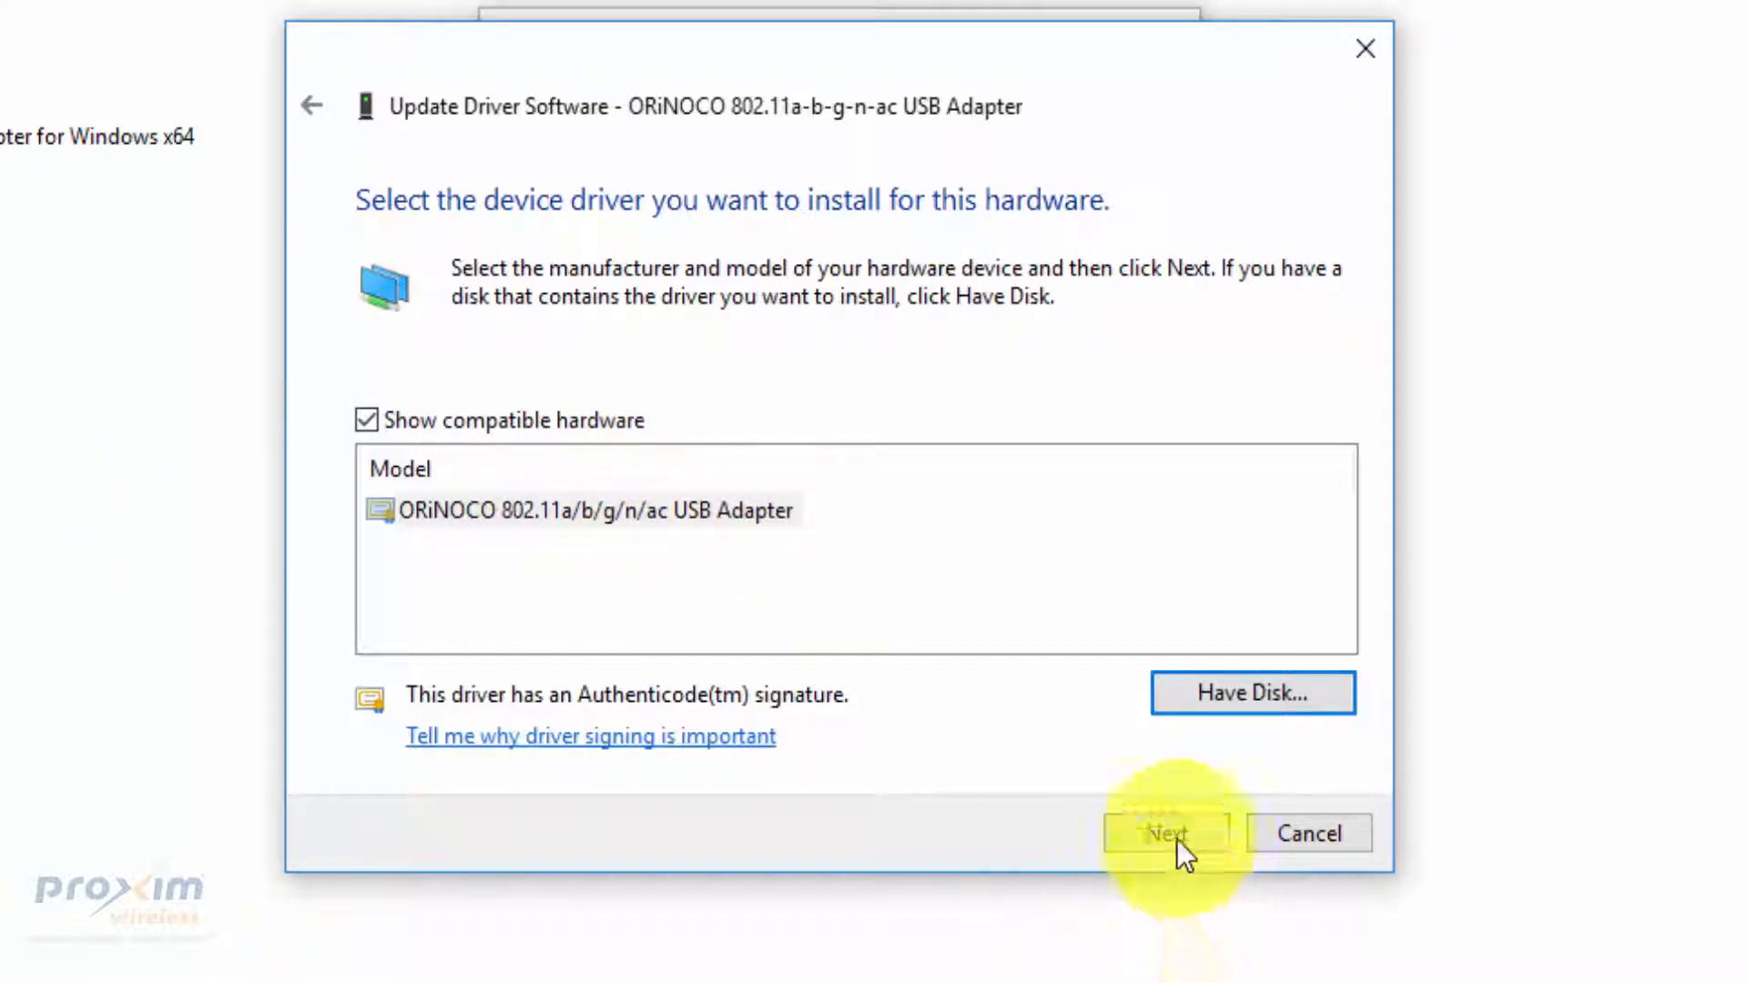
{"action": "left_click", "coordinate": [1165, 832]}
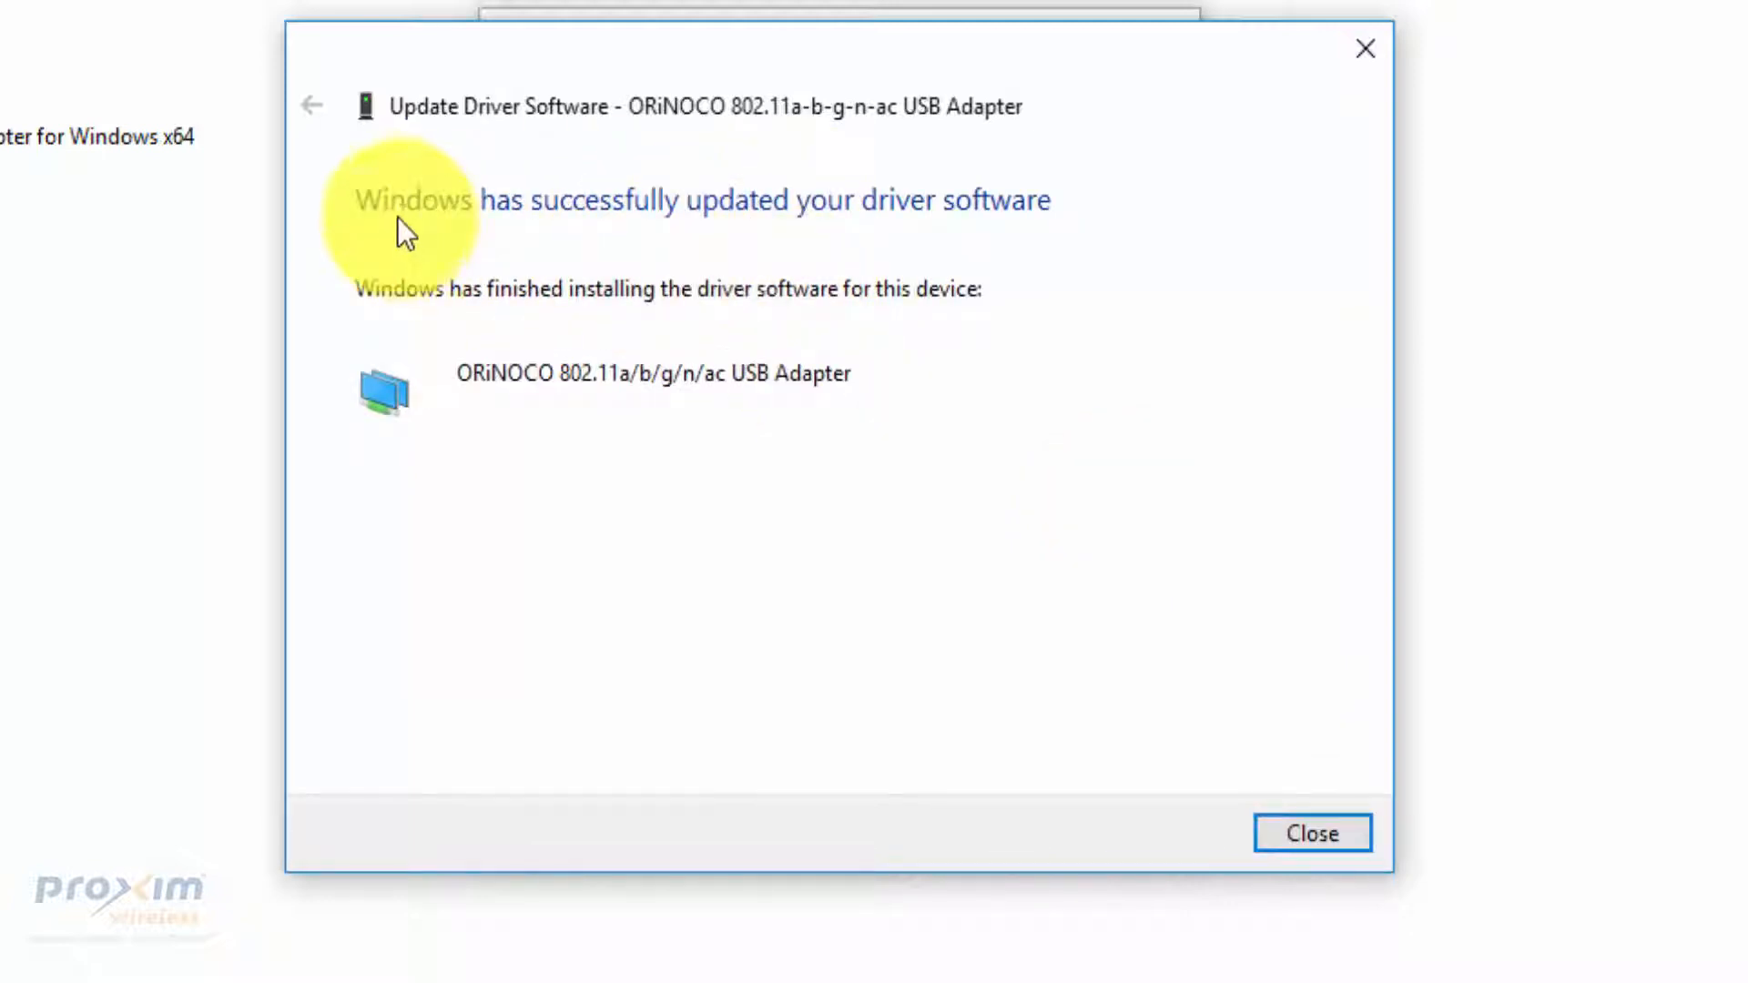
{"action": "mouse_move", "coordinate": [942, 229]}
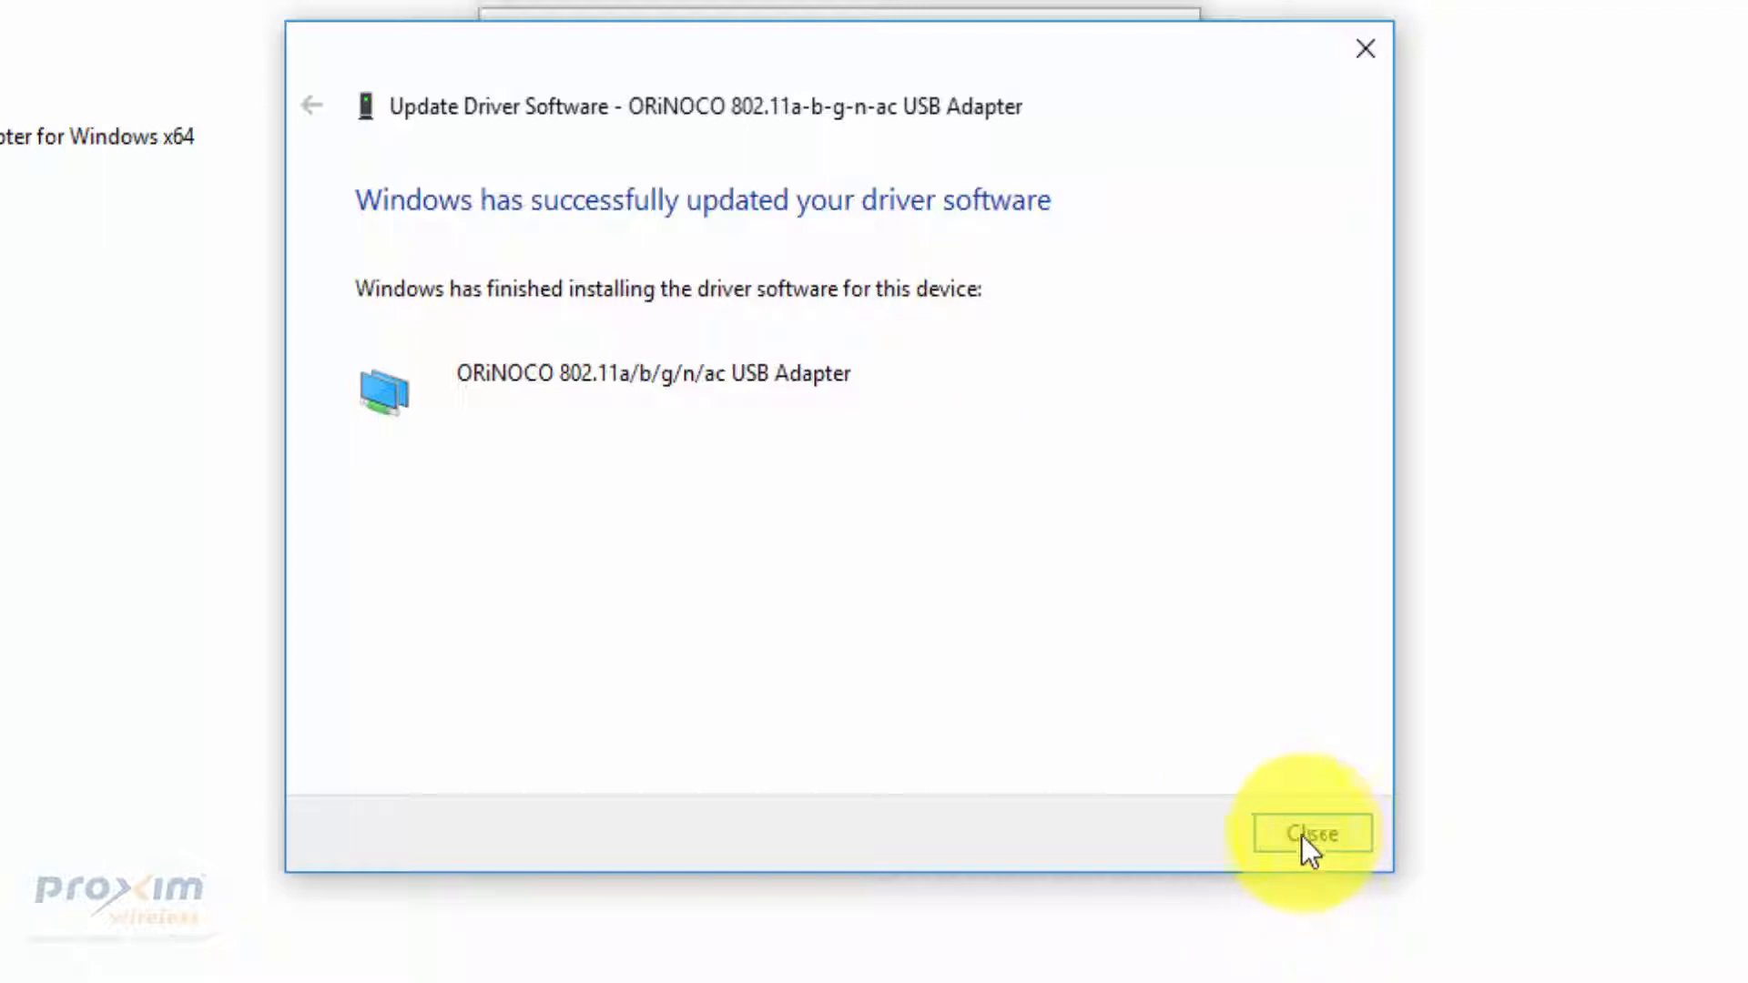
{"action": "left_click", "coordinate": [1311, 833]}
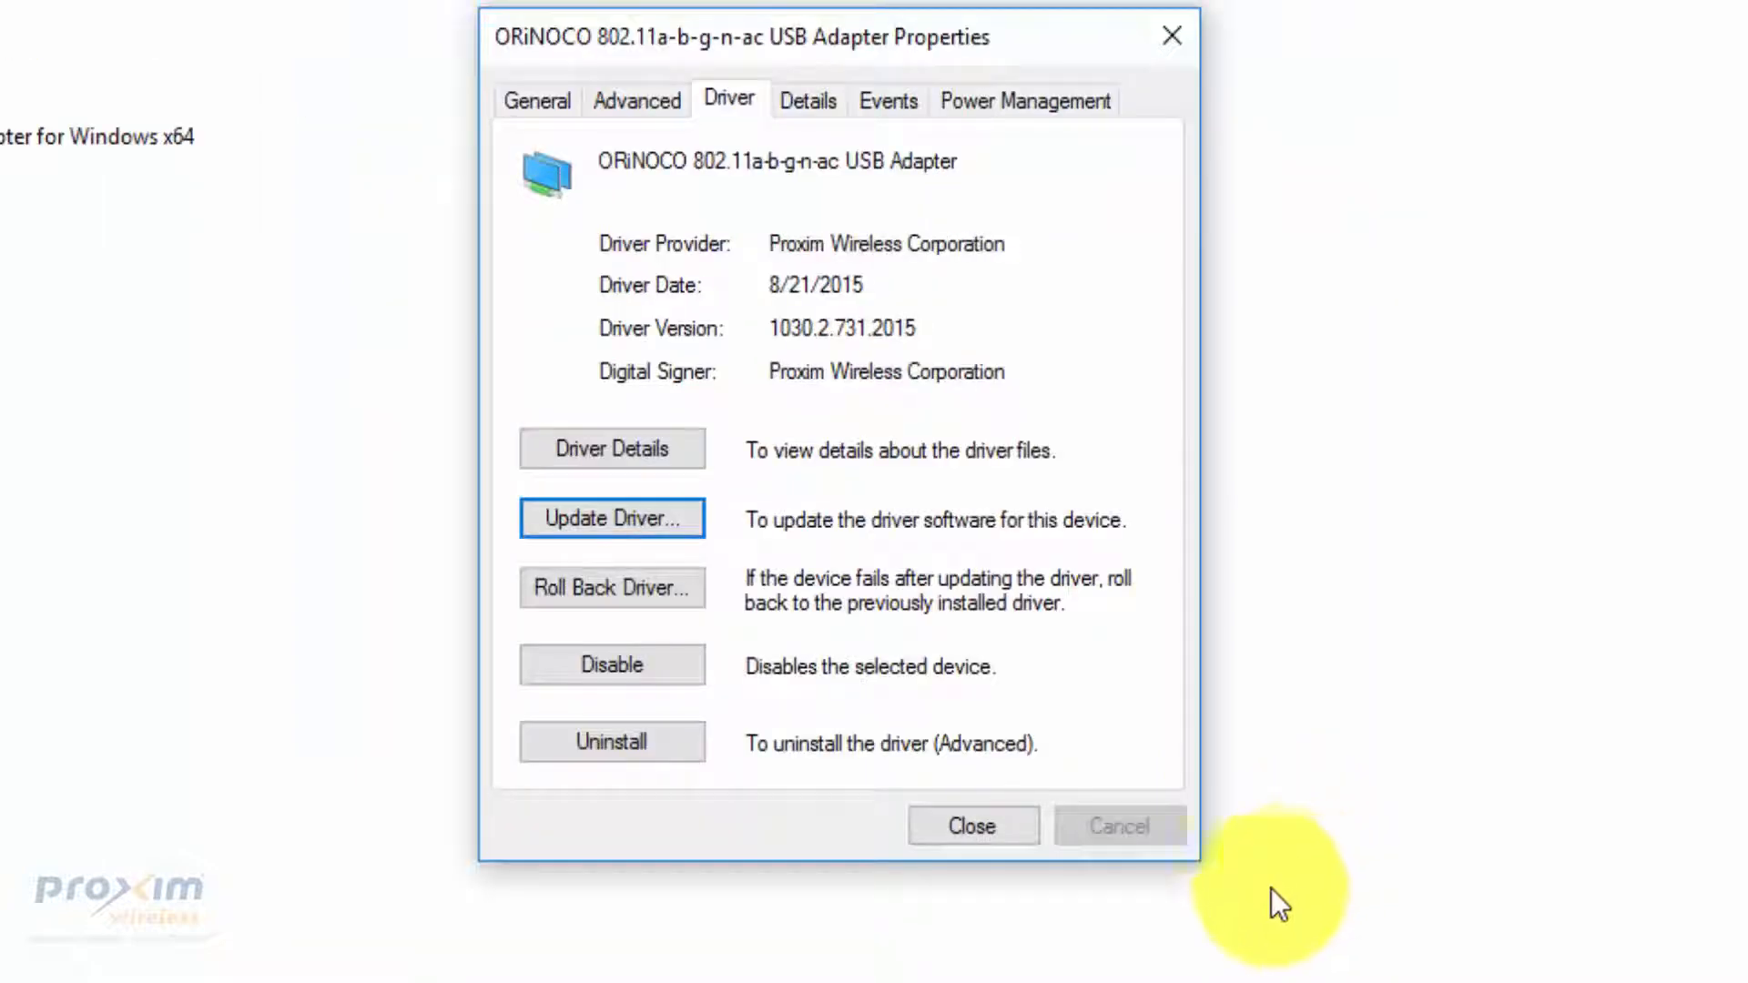
{"action": "left_click", "coordinate": [969, 827]}
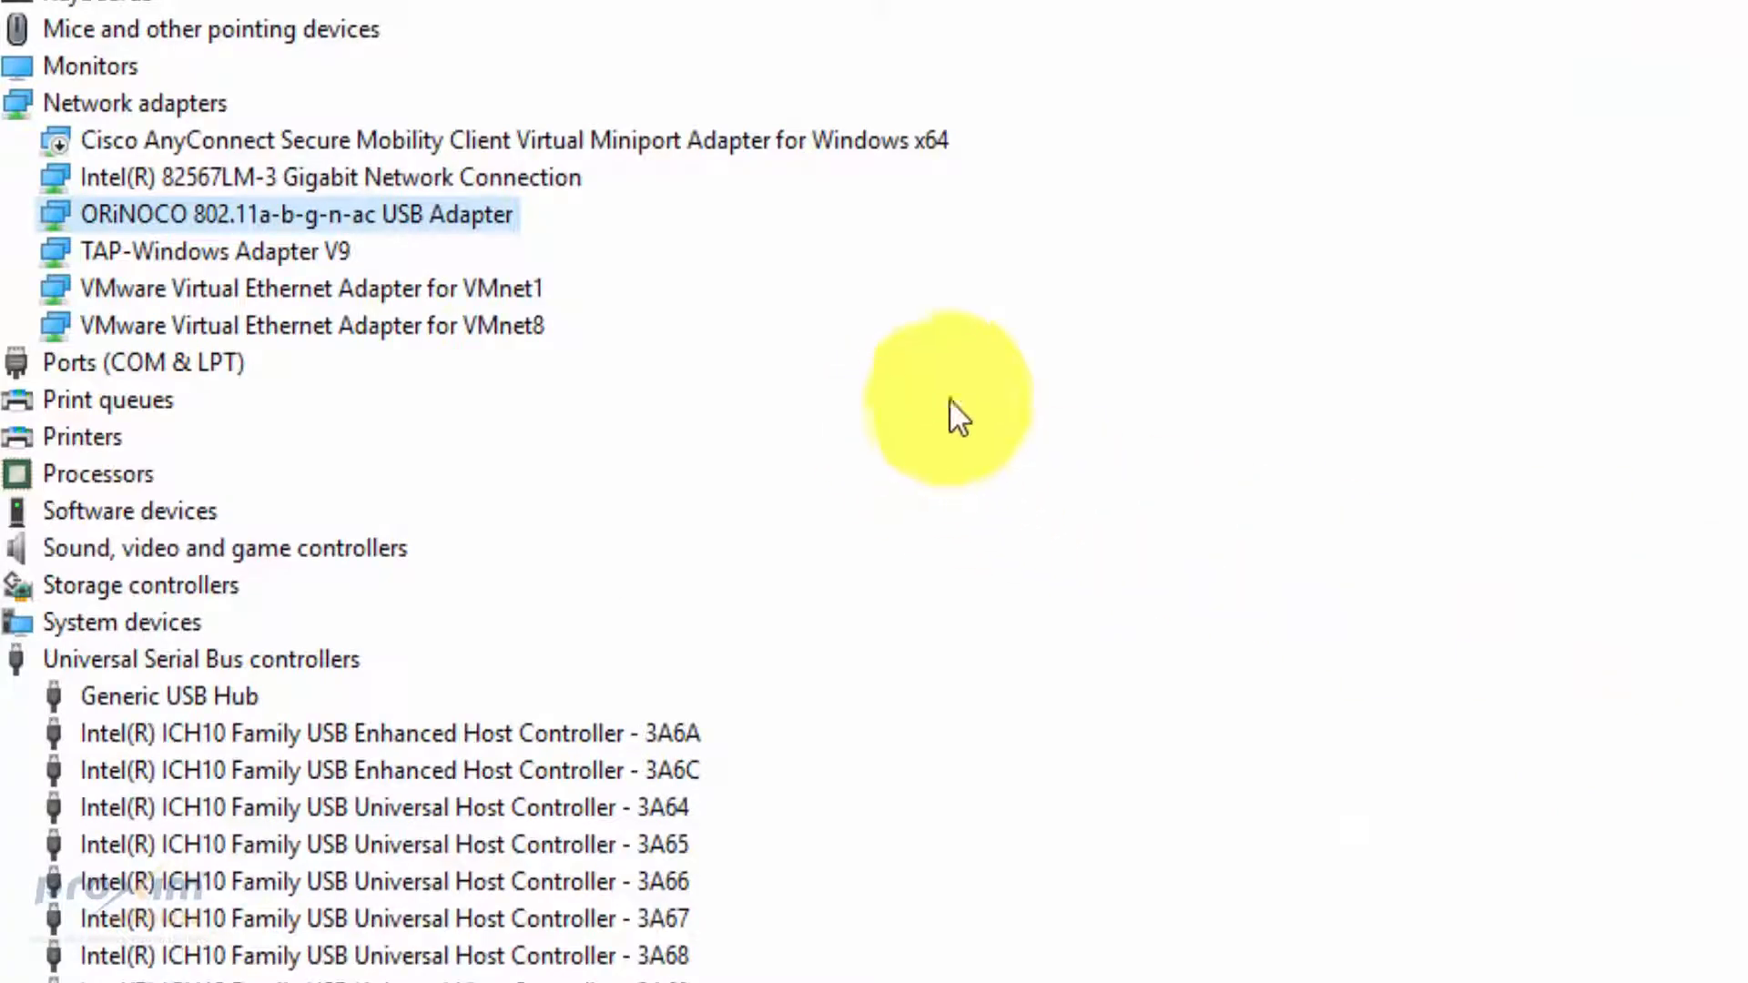
Reopen the adapter's Advanced properties and select Roaming Level, currently 3. Medium.
{"action": "right_click", "coordinate": [295, 215]}
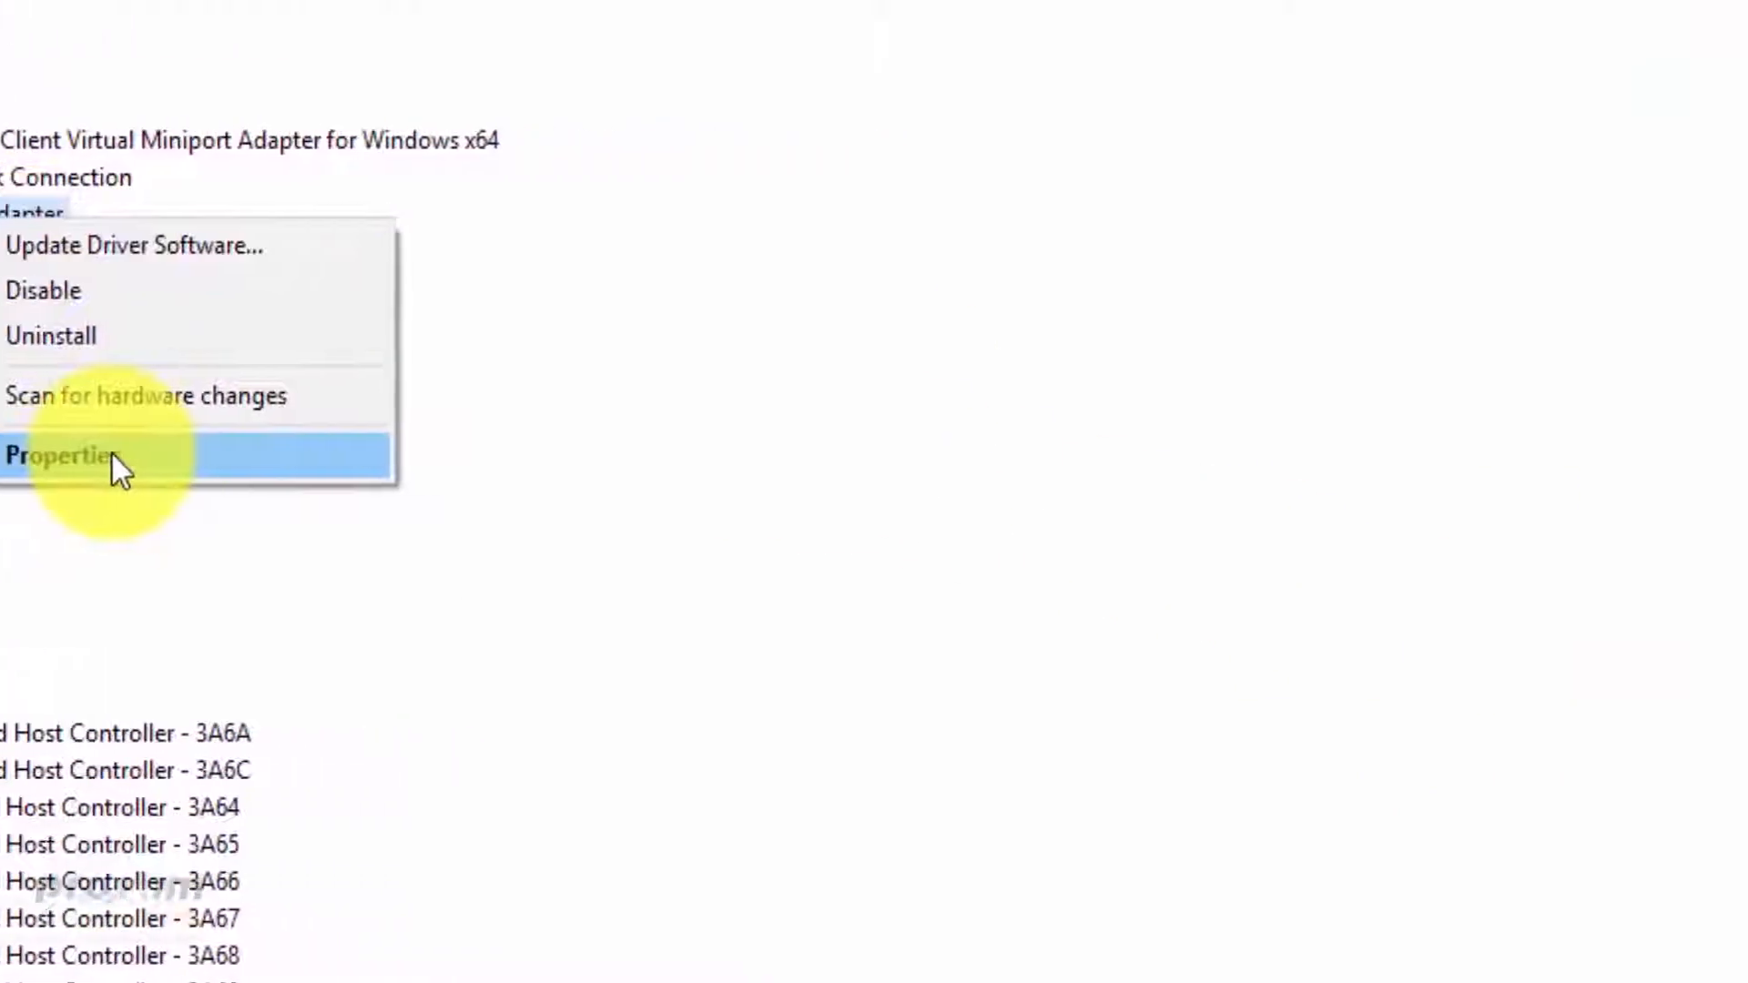
{"action": "left_click", "coordinate": [67, 455]}
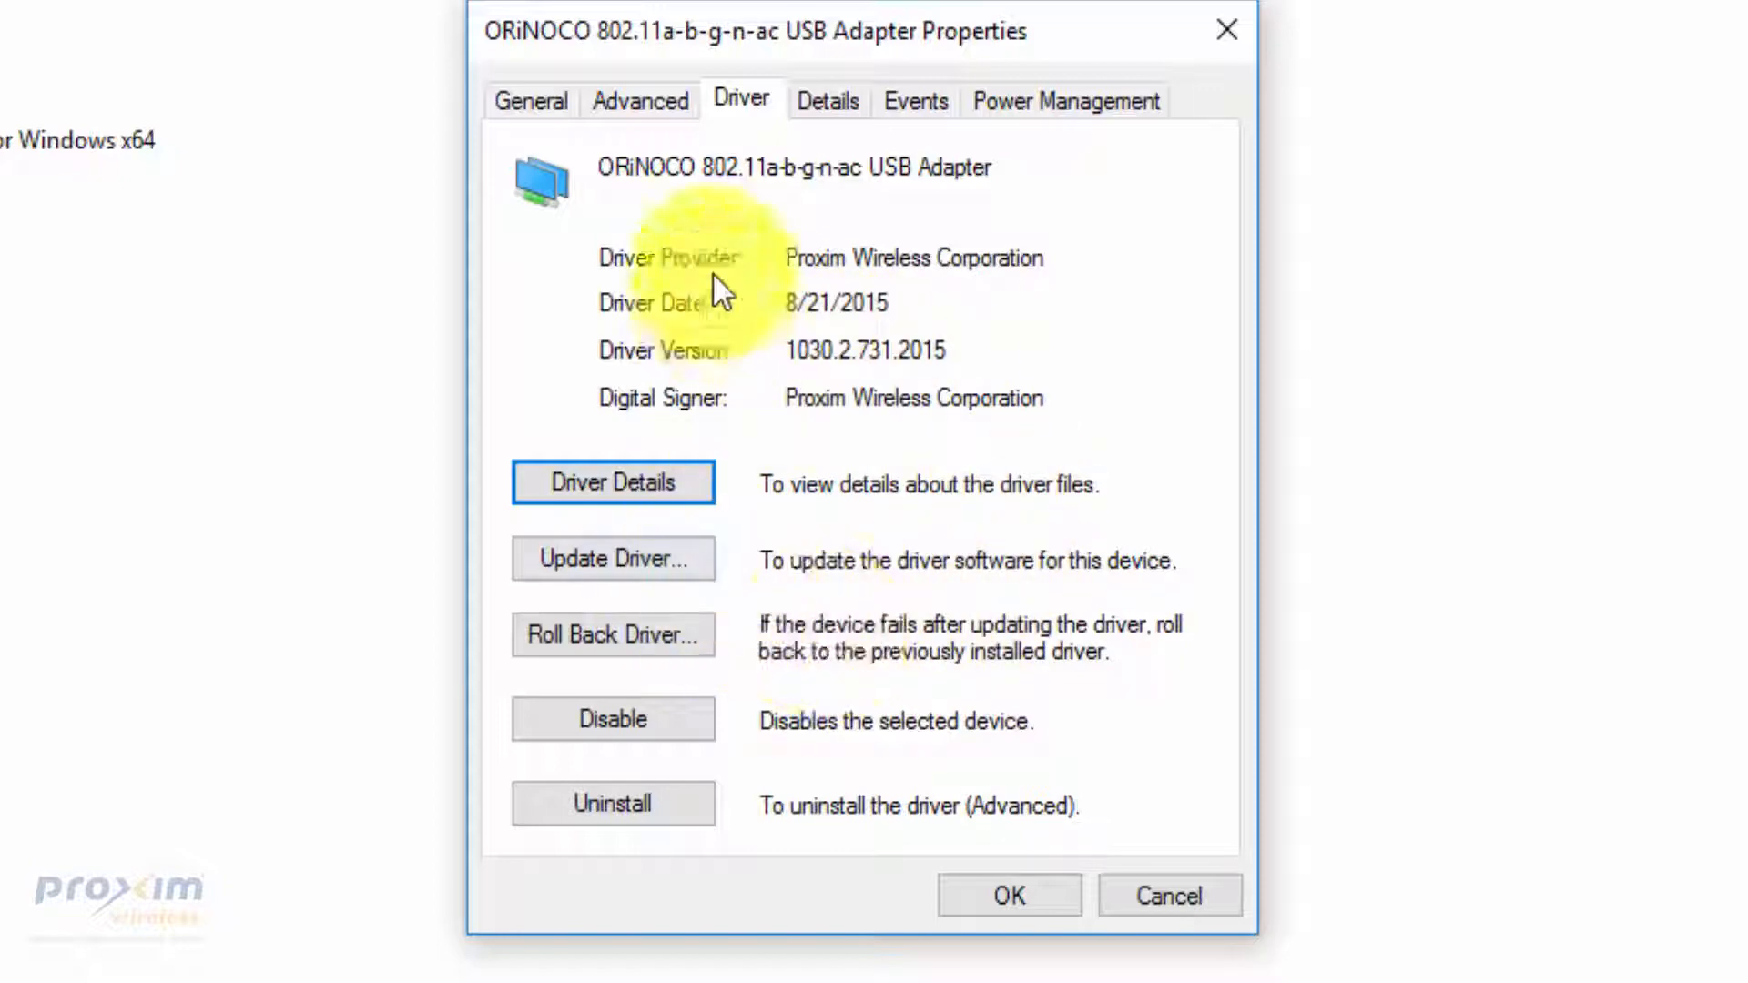
{"action": "left_click", "coordinate": [639, 100]}
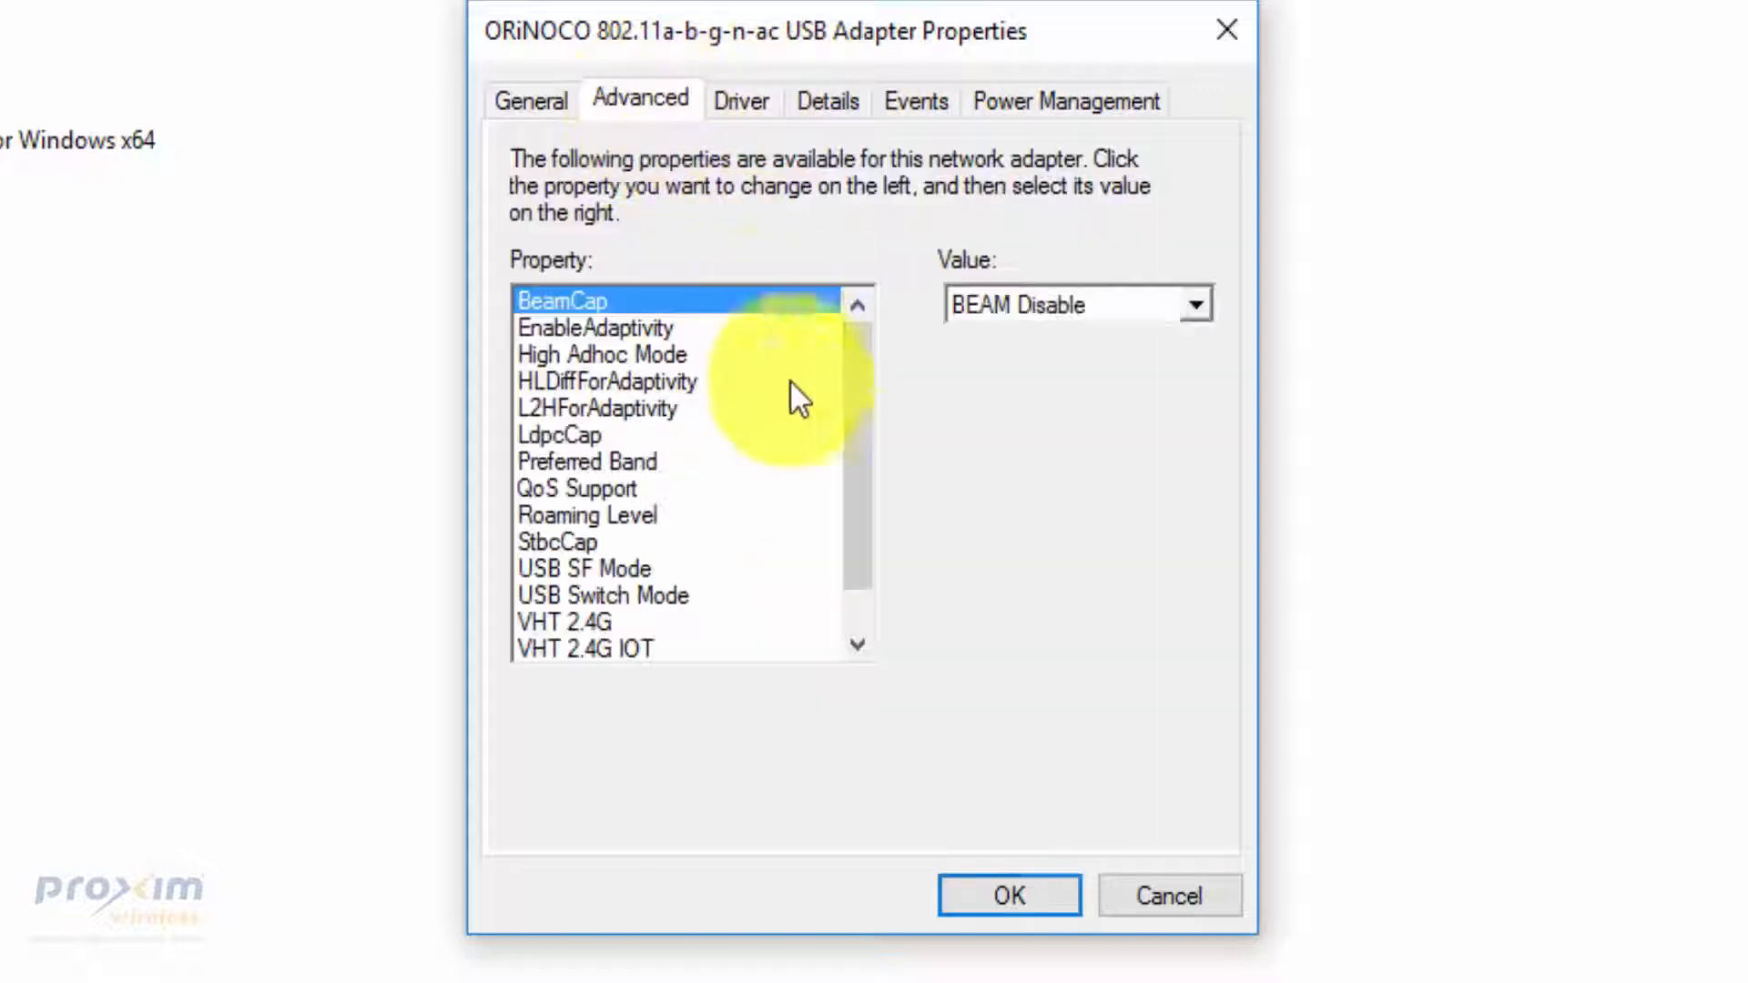
{"action": "left_click", "coordinate": [588, 513]}
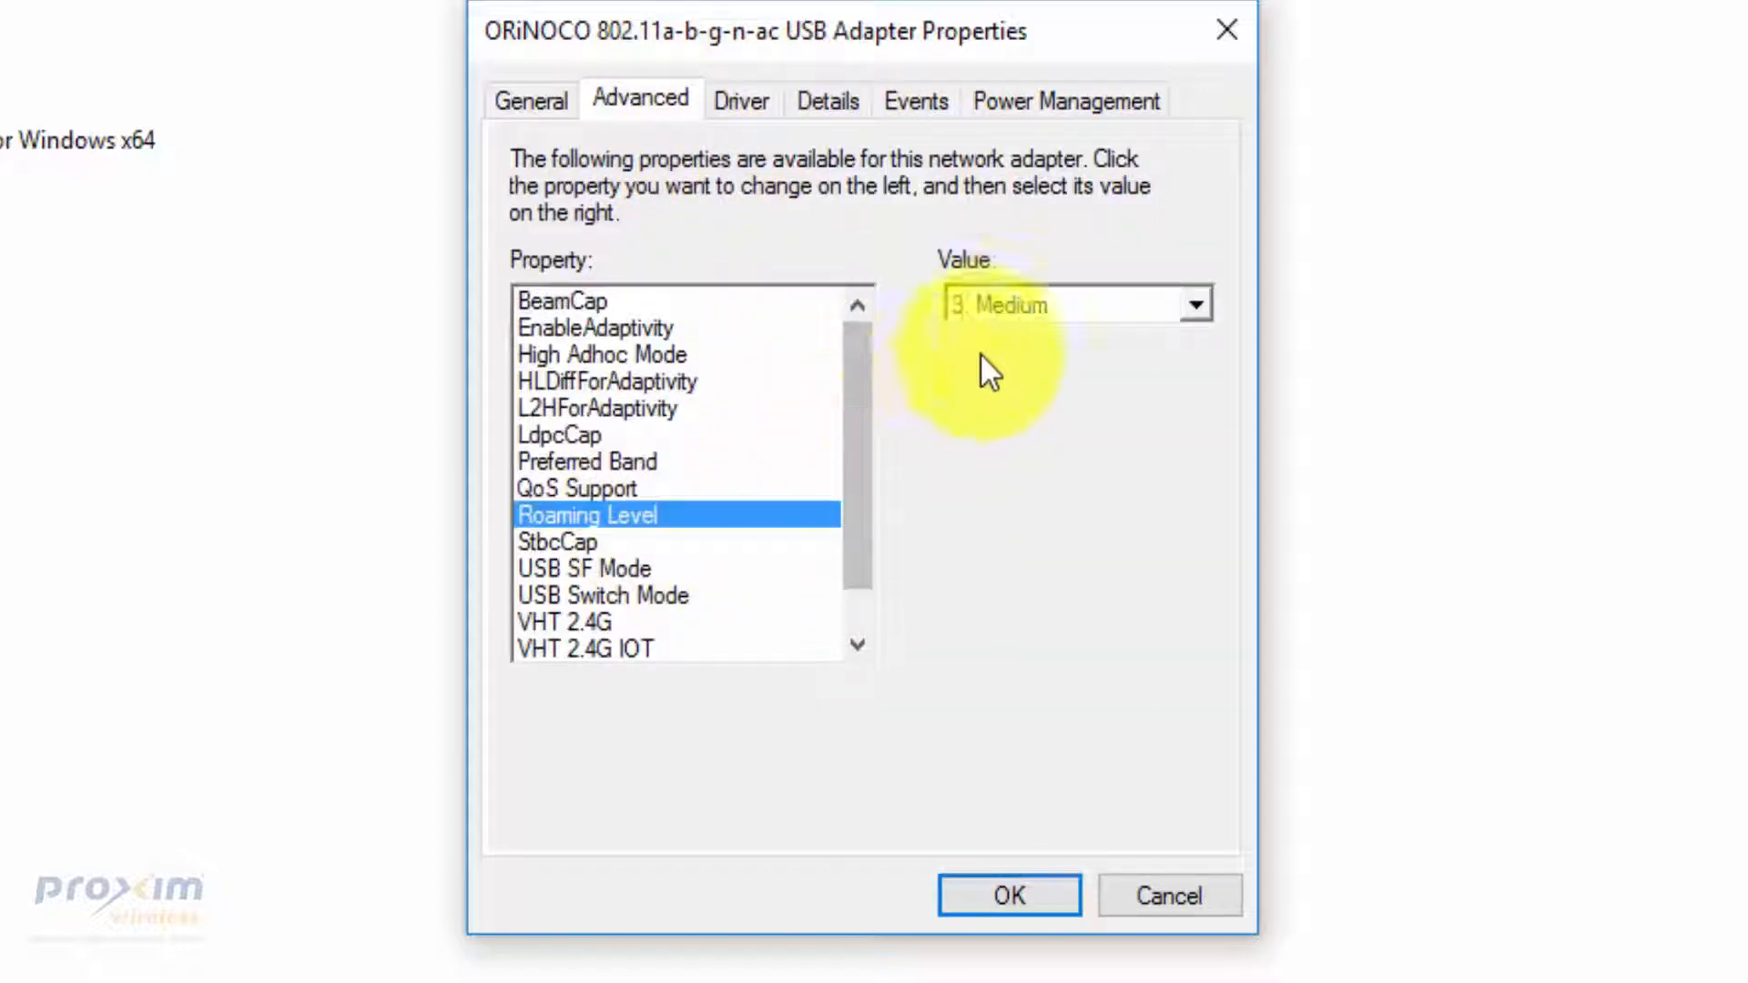
{"action": "left_click", "coordinate": [1071, 304]}
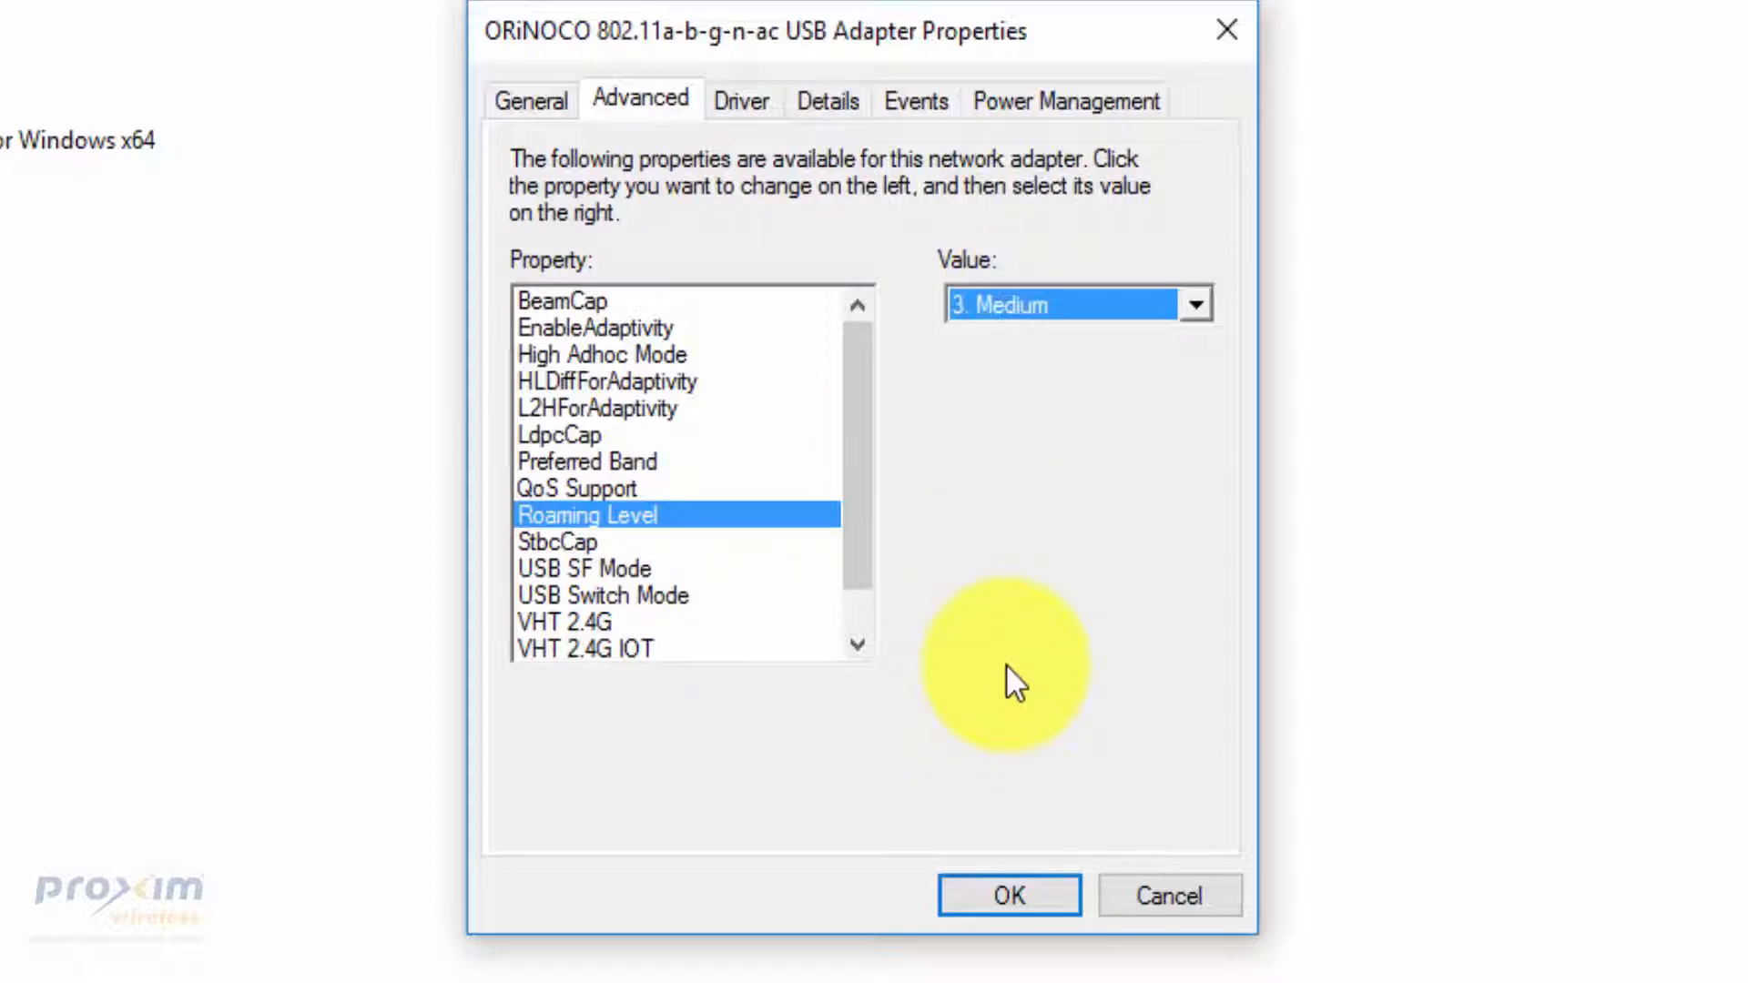